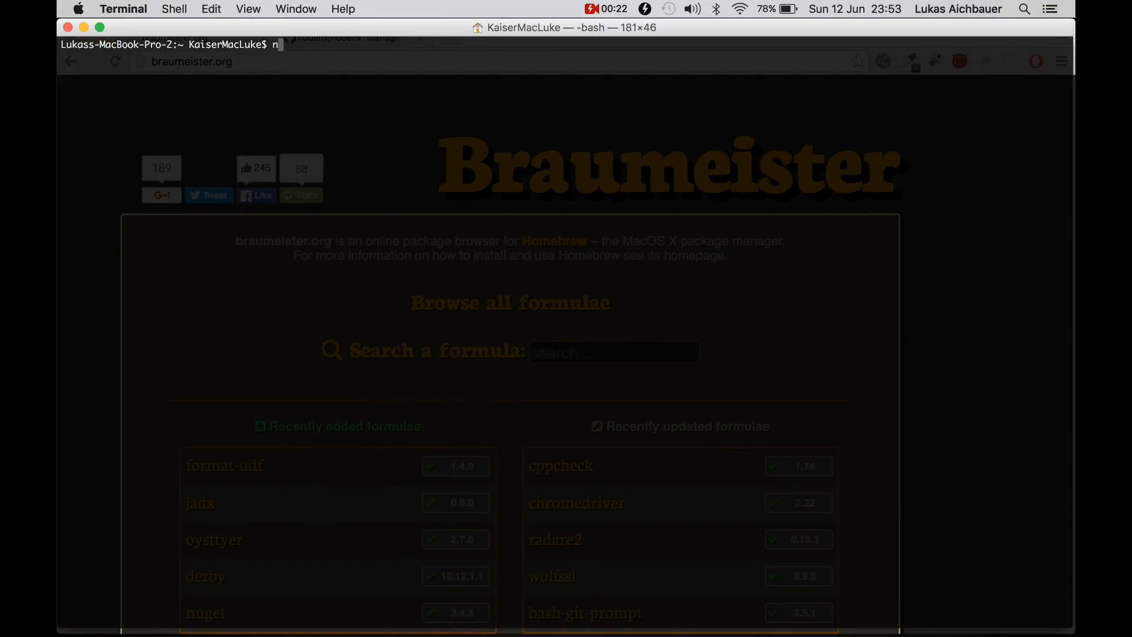
Run node -v and confirm Node v6.2.1 is installed
text(ode -v)
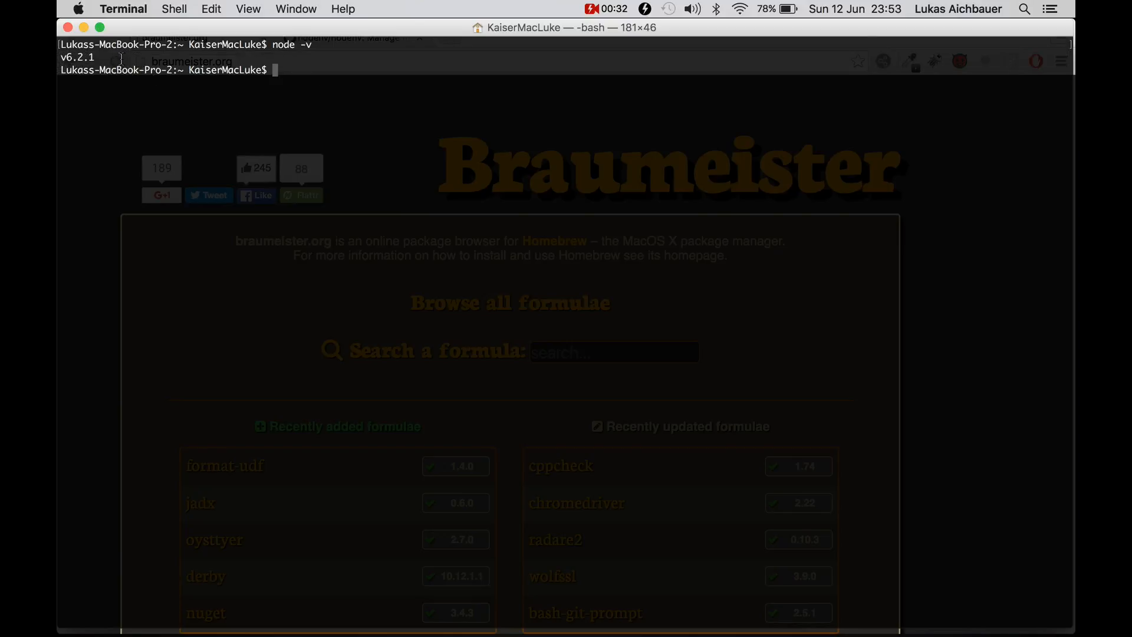
mouse_move(225, 121)
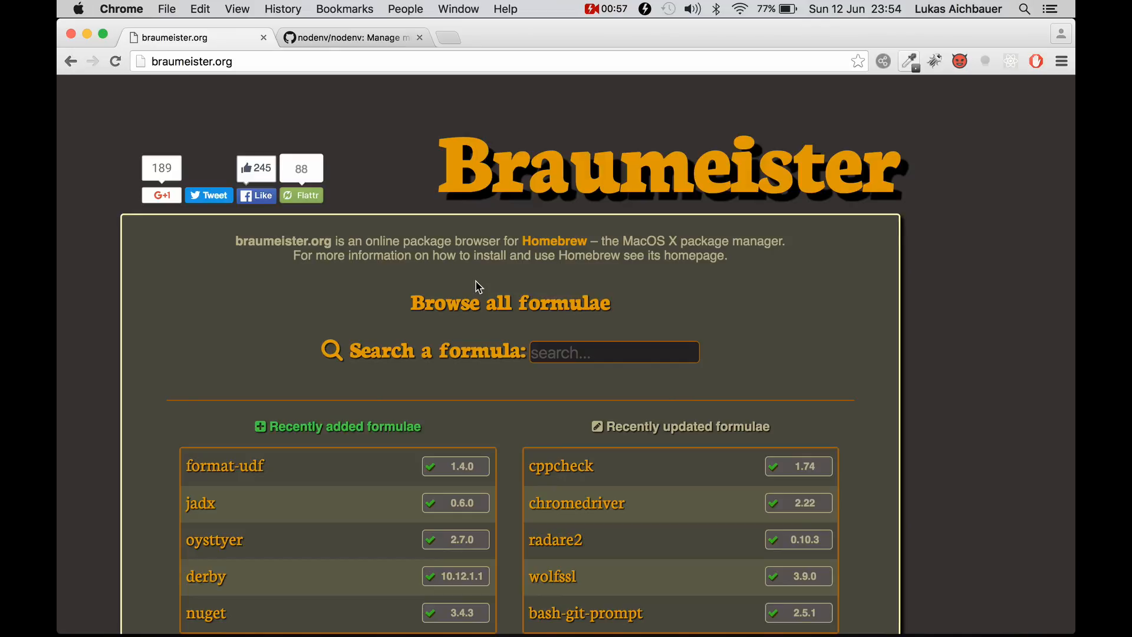
Search Braumeister for 'node' and select the nodenv formula name
text(node)
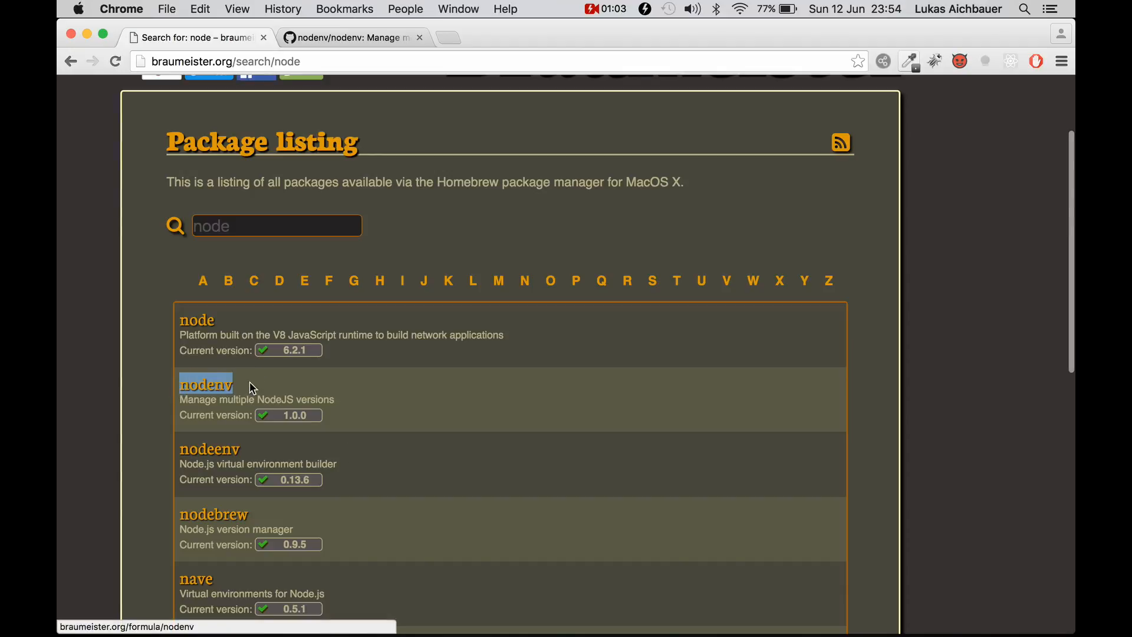
drag(181, 399, 335, 399)
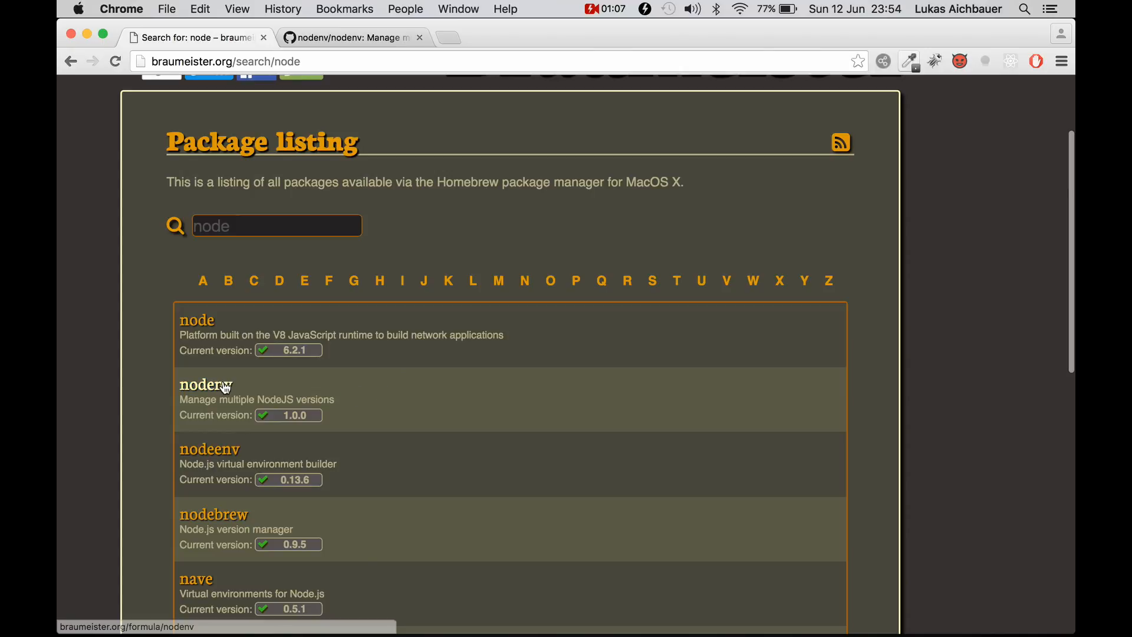
double_click(205, 383)
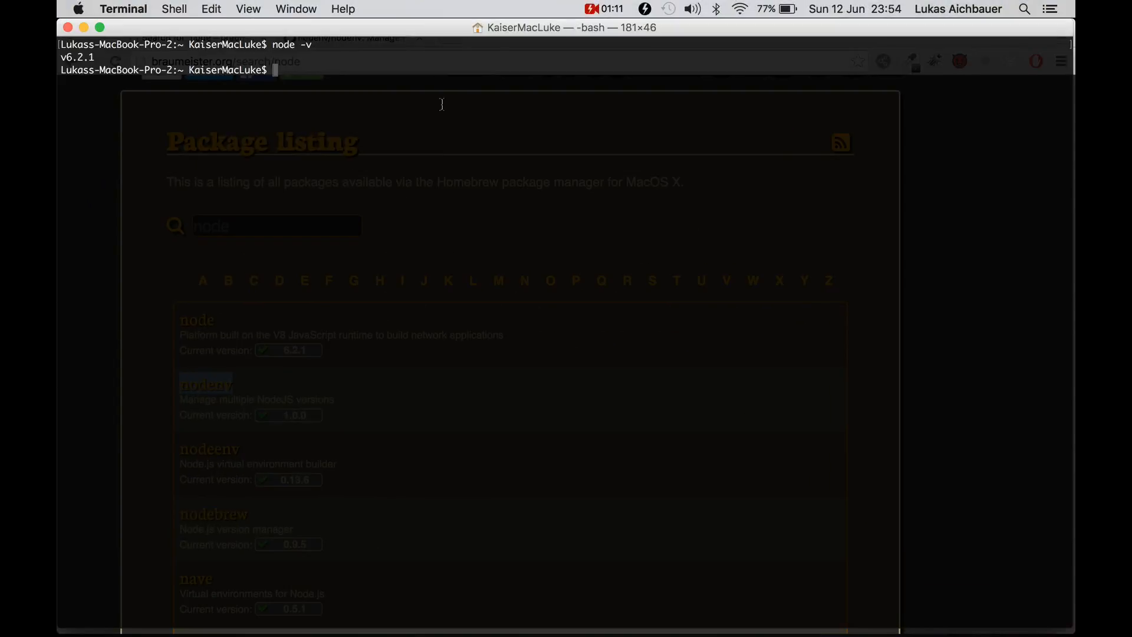
Install nodenv 1.0.0 with brew install nodenv
text(brew)
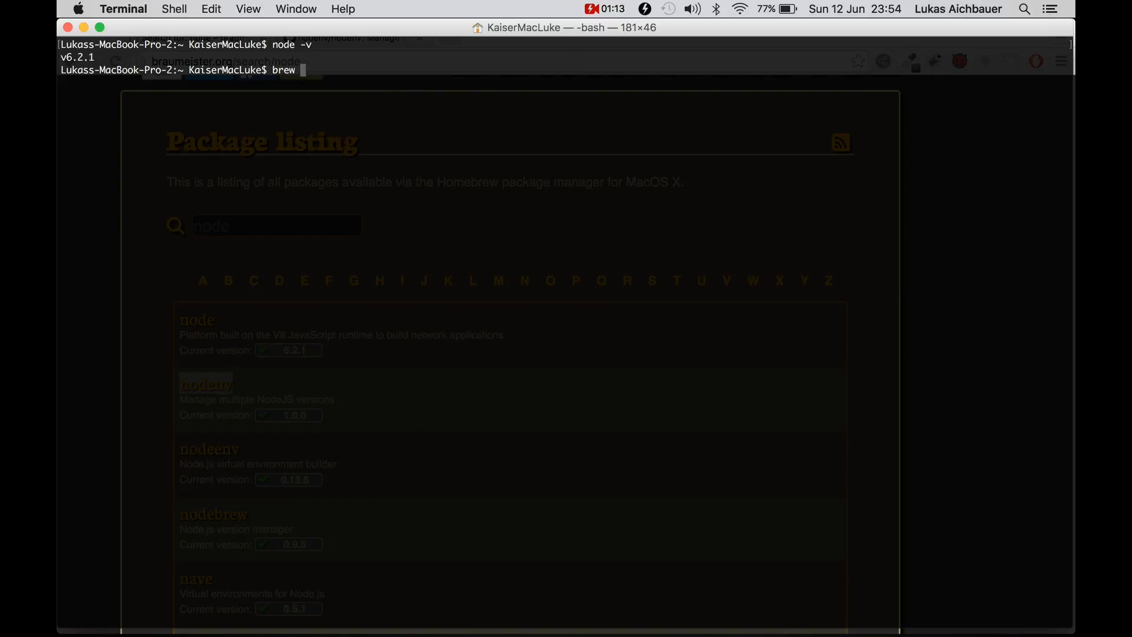
text(install)
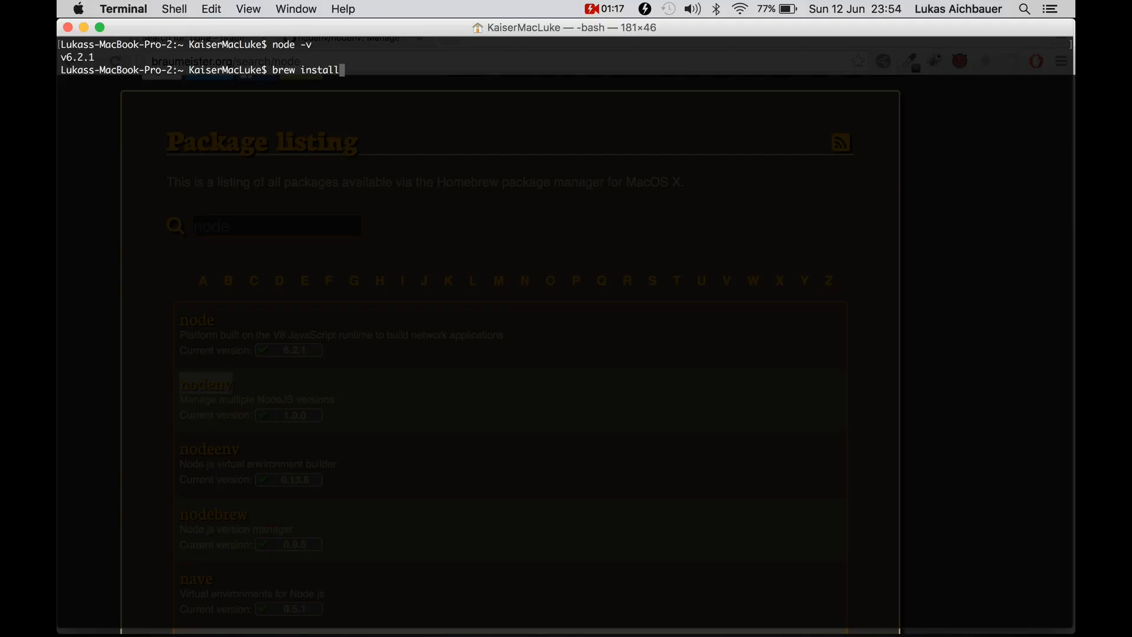
text(nodenv)
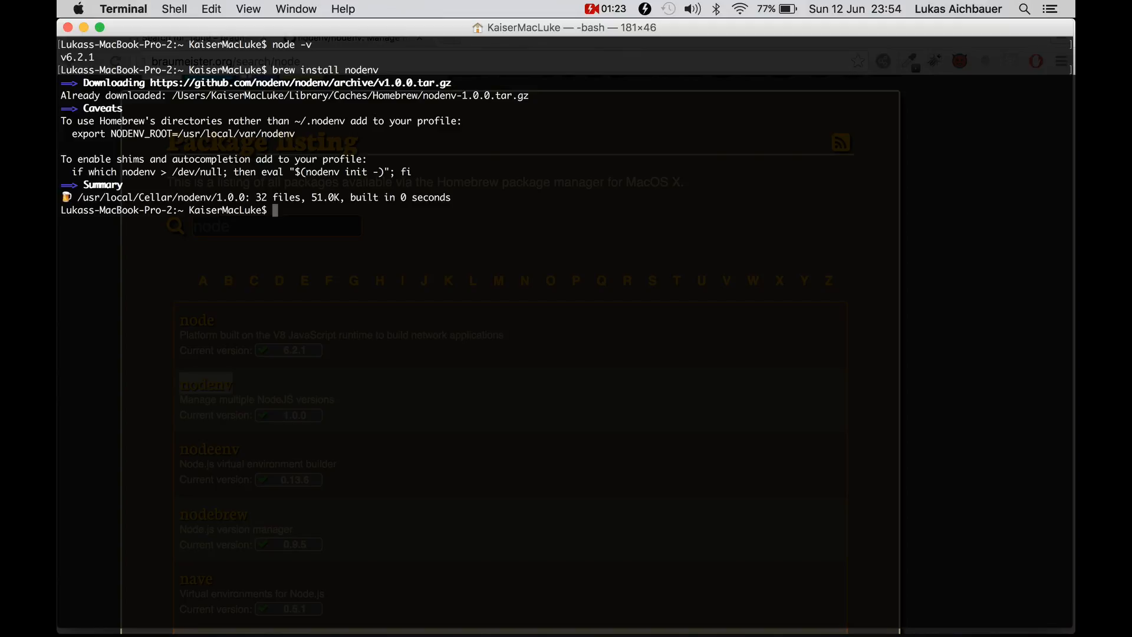
List nodenv's subcommands and confirm node -v still reports v6.2.1
text(node)
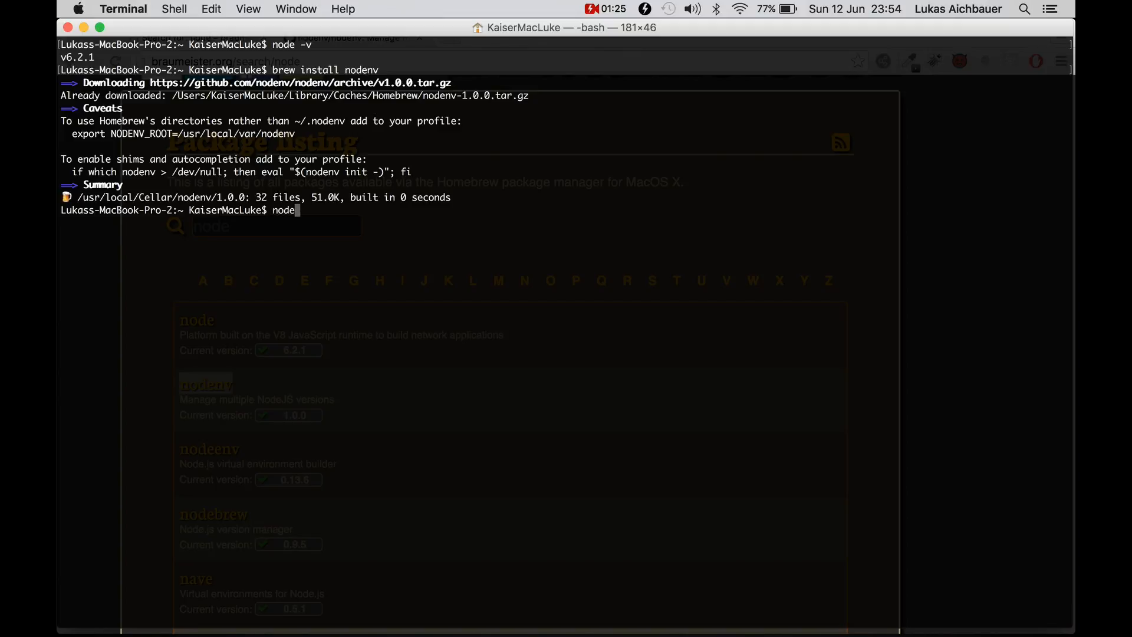
text(n)
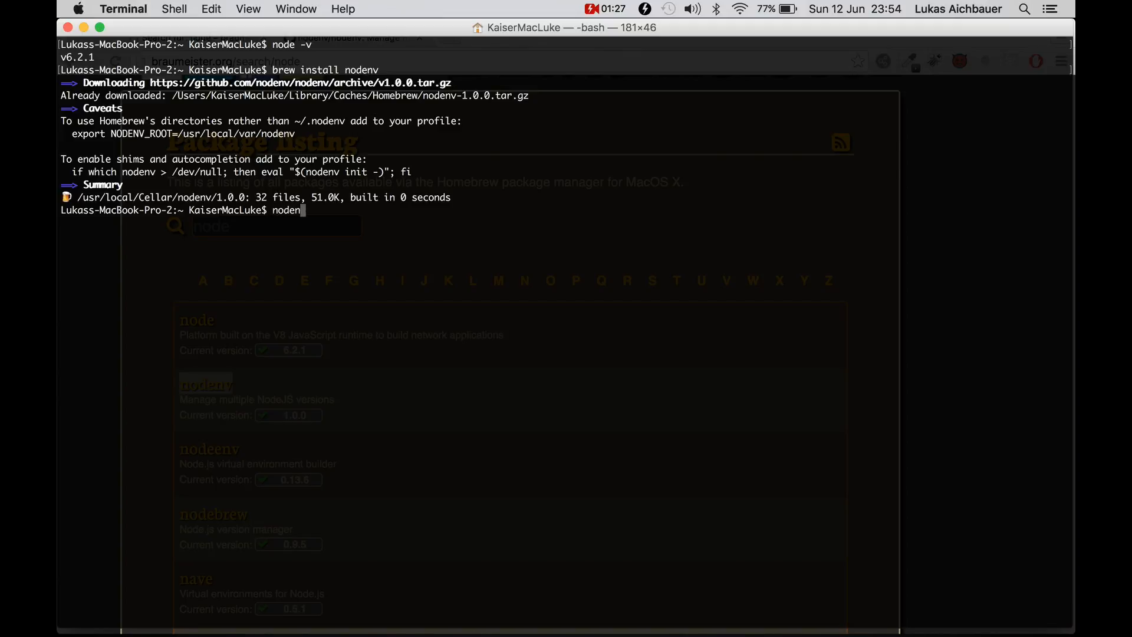
text(v v)
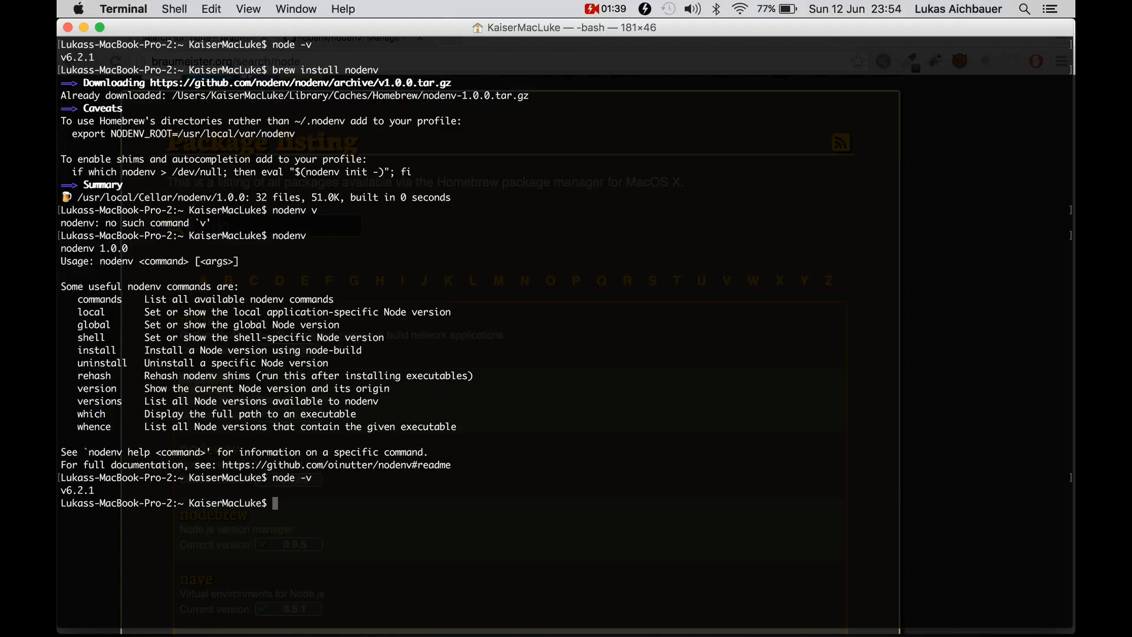
mouse_move(343, 514)
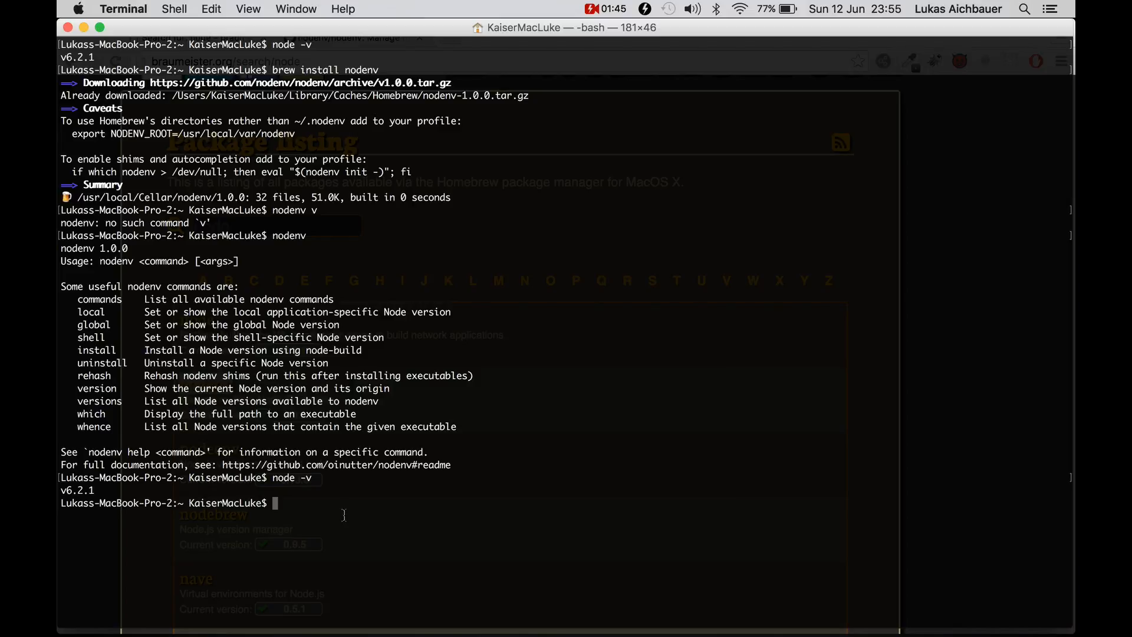
Begin entering brew uninstall node to remove Homebrew's Node
text(brew uni)
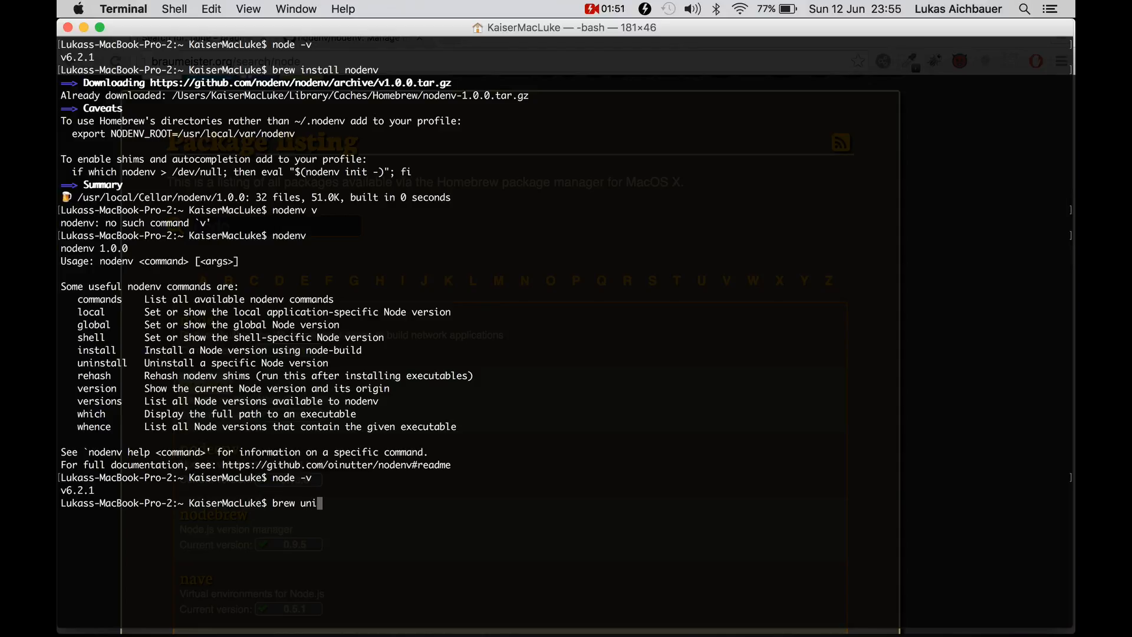
text(nstall)
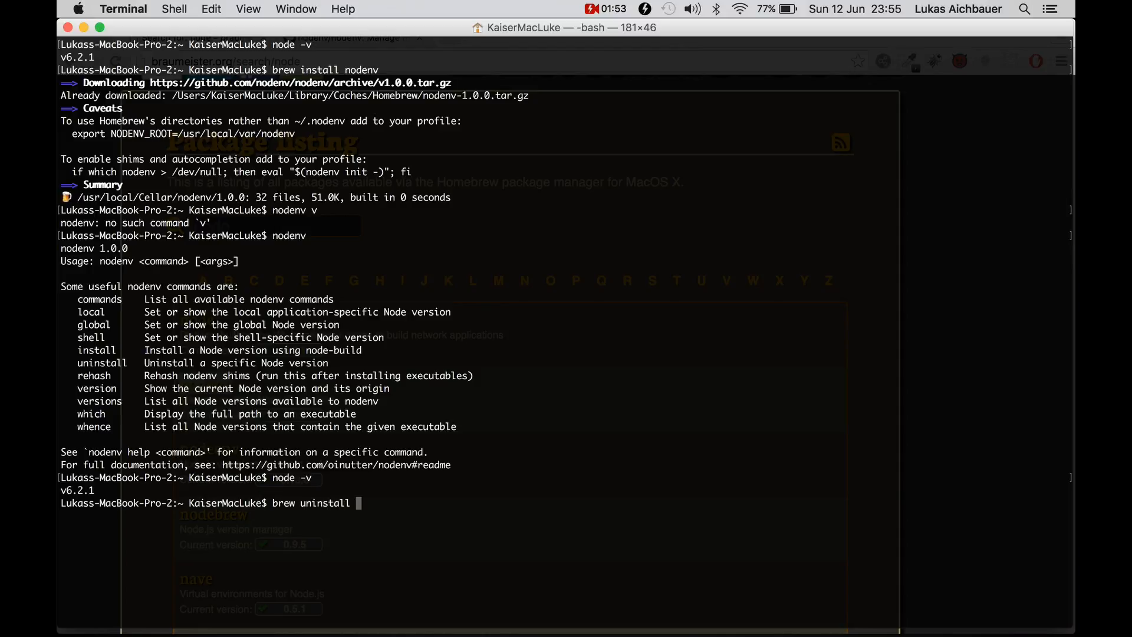
text(node)
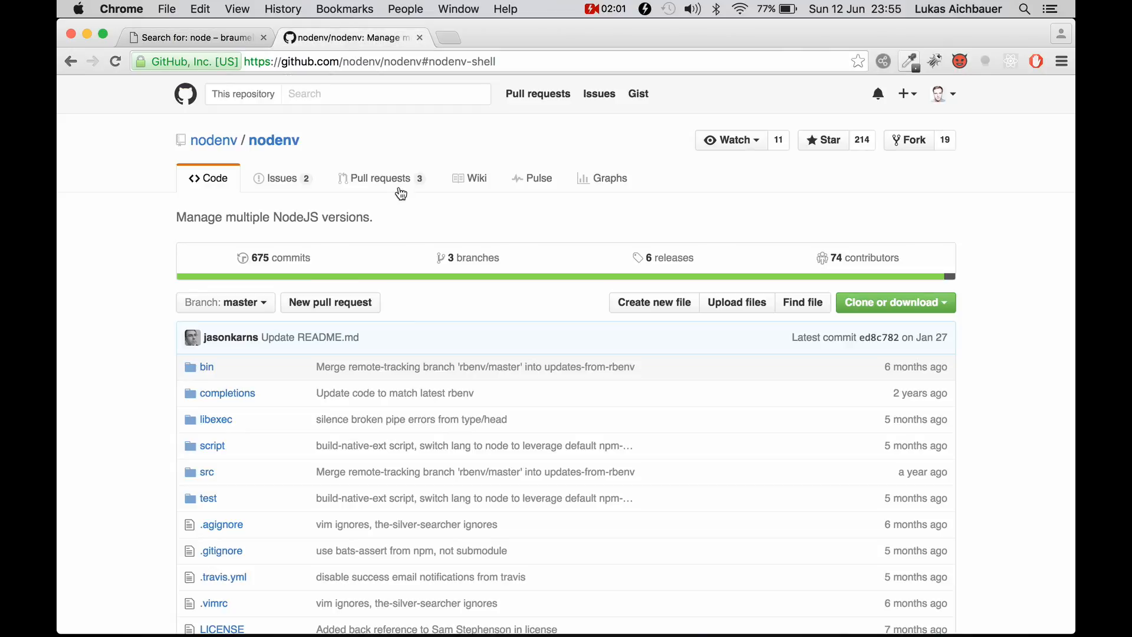
Read the nodenv README's Installation, Homebrew on Mac OS X and Upgrading sections
scroll(down, 3)
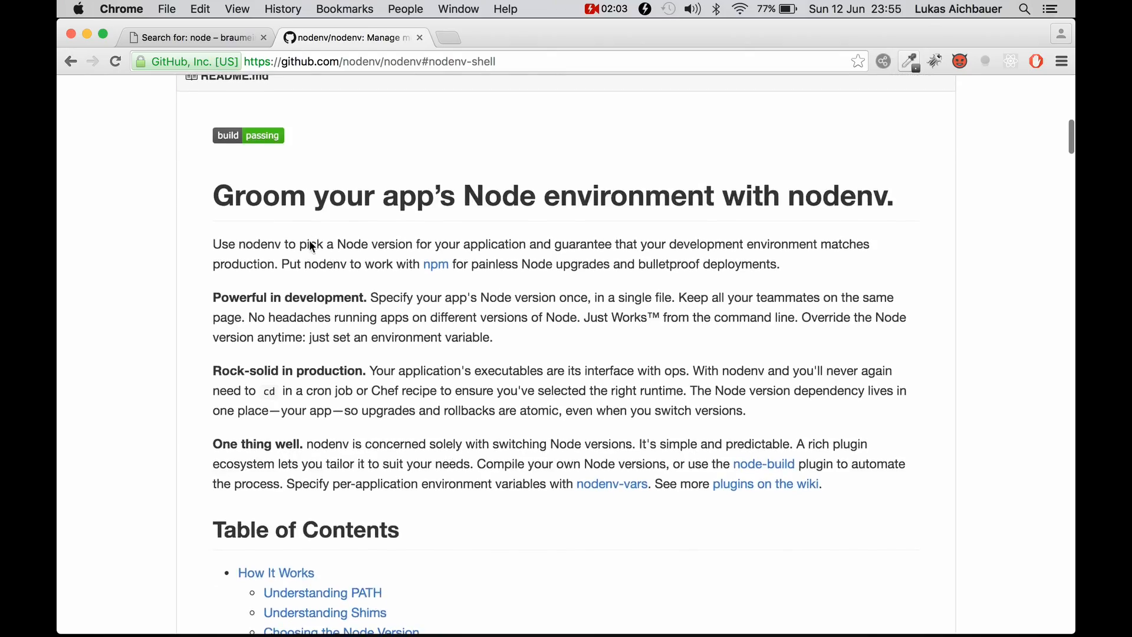
scroll(down, 3)
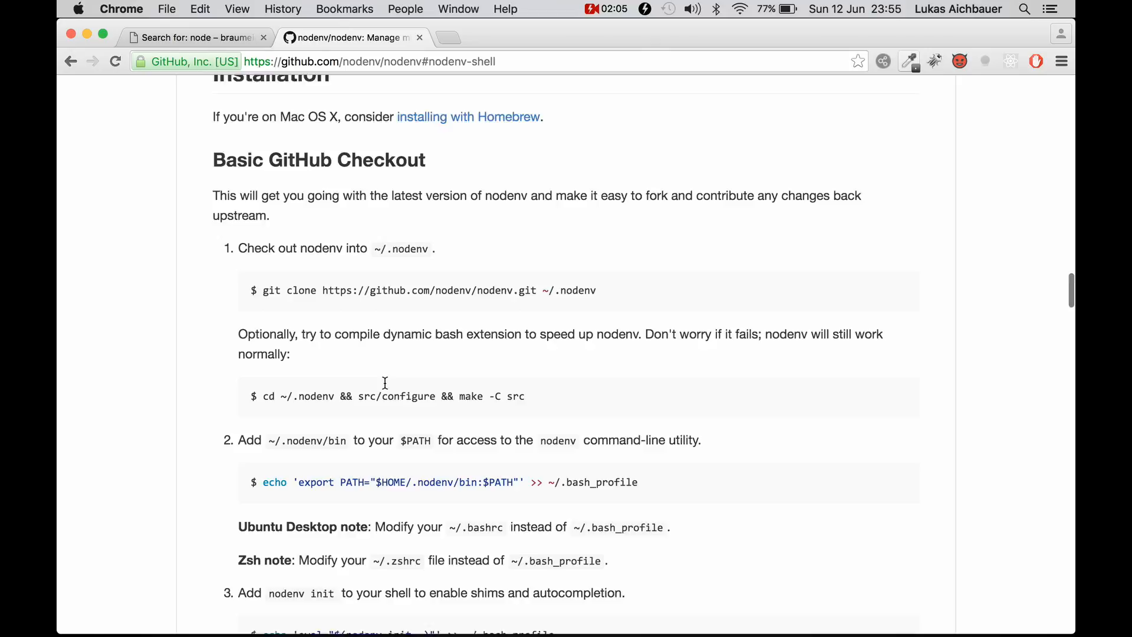
scroll(down, 3)
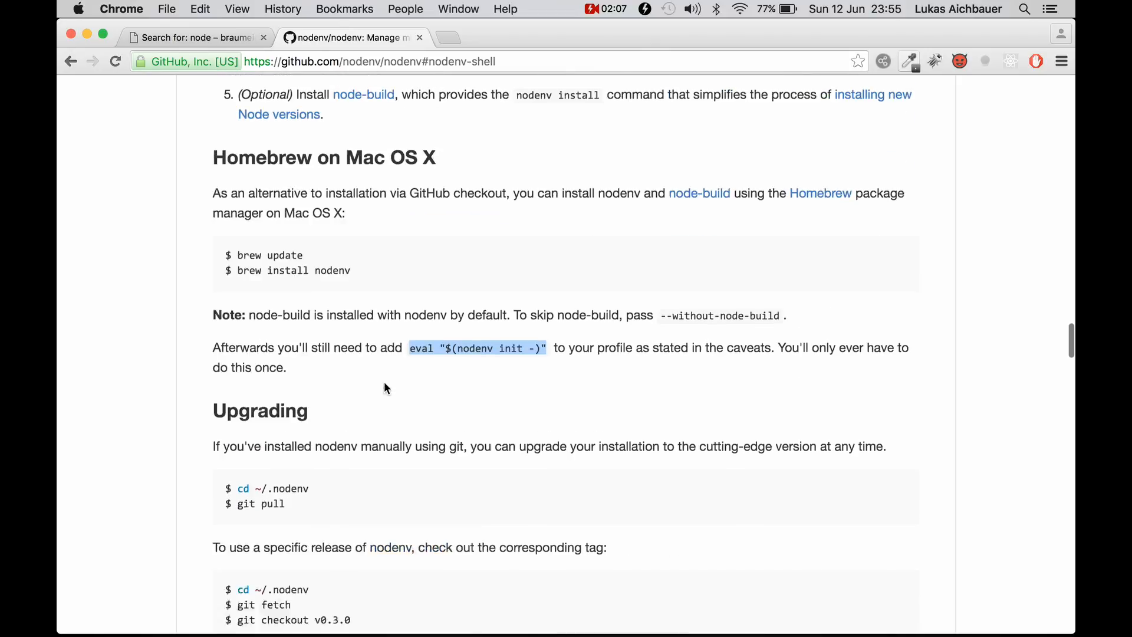
scroll(up, 3)
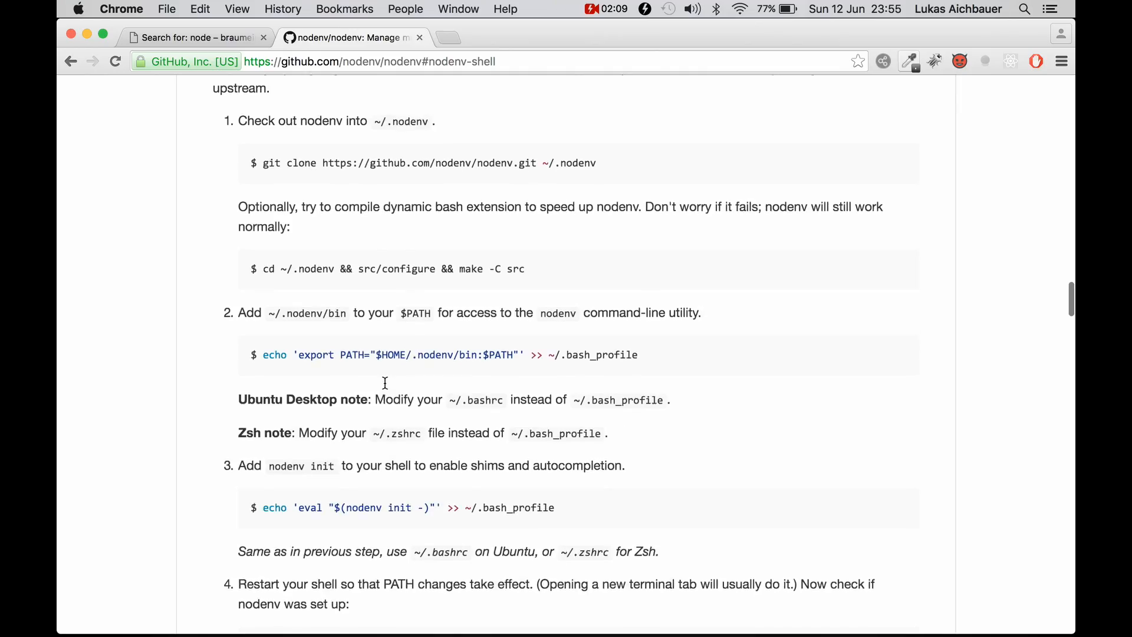
scroll(down, 3)
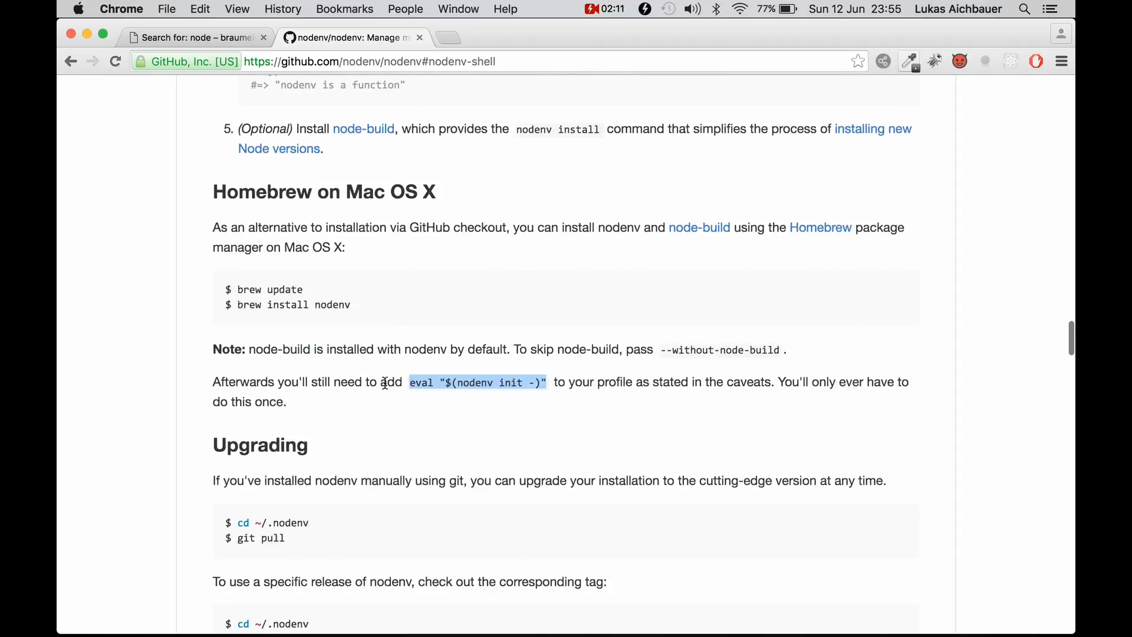
scroll(down, 3)
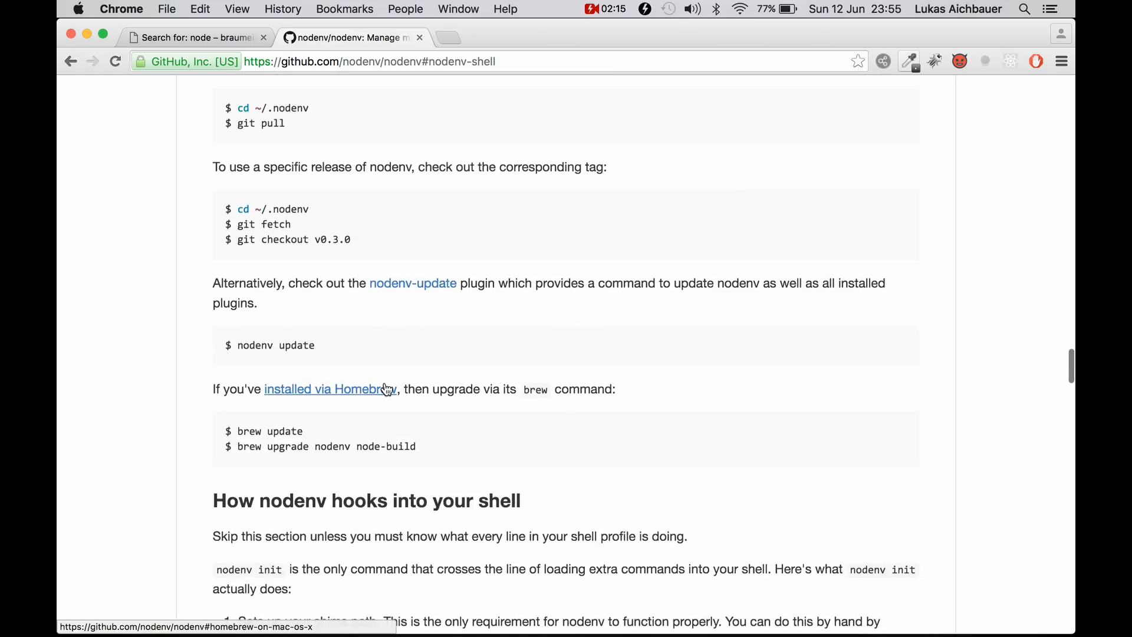
scroll(down, 3)
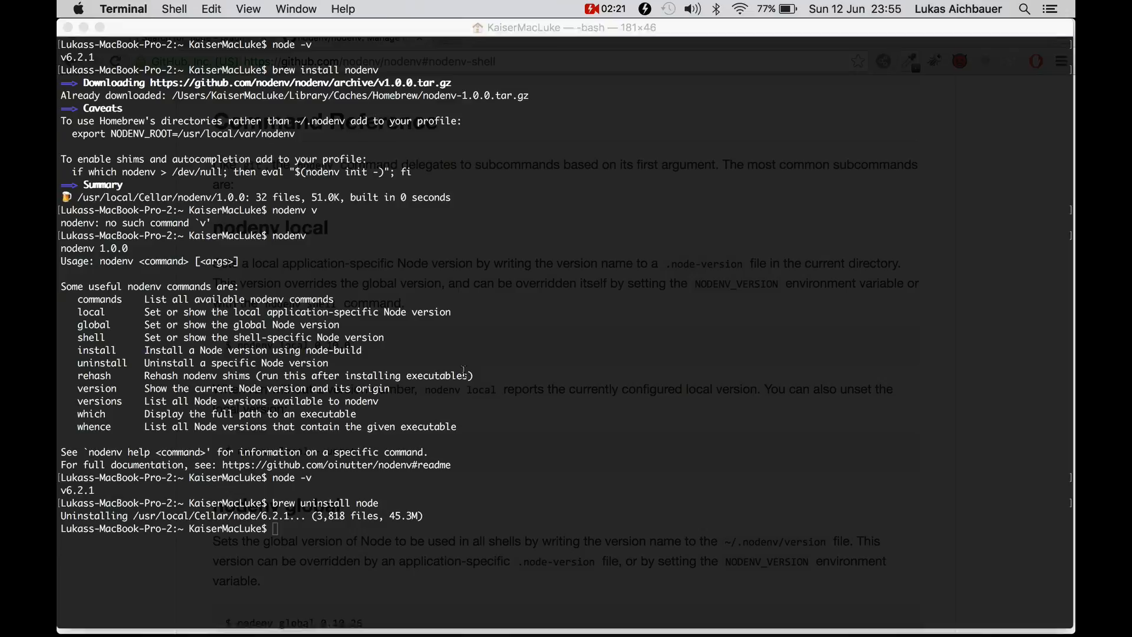
Uninstall Node 6.2.1, run nodenv init, and open .bash_profile in nano with sudo
text(nodenv init)
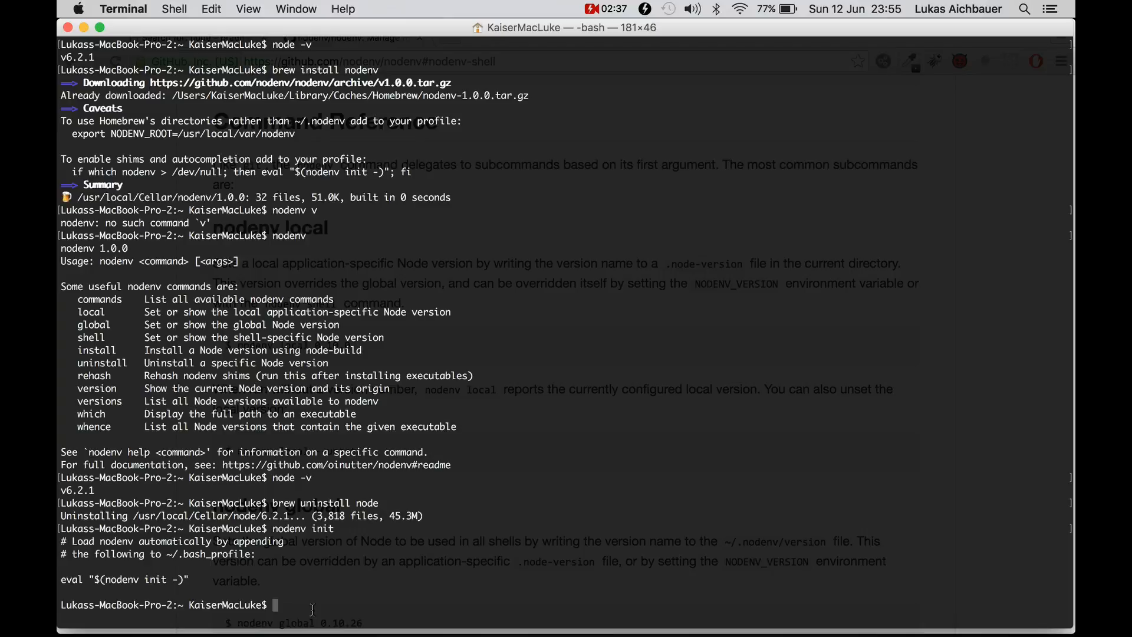
text(sudo)
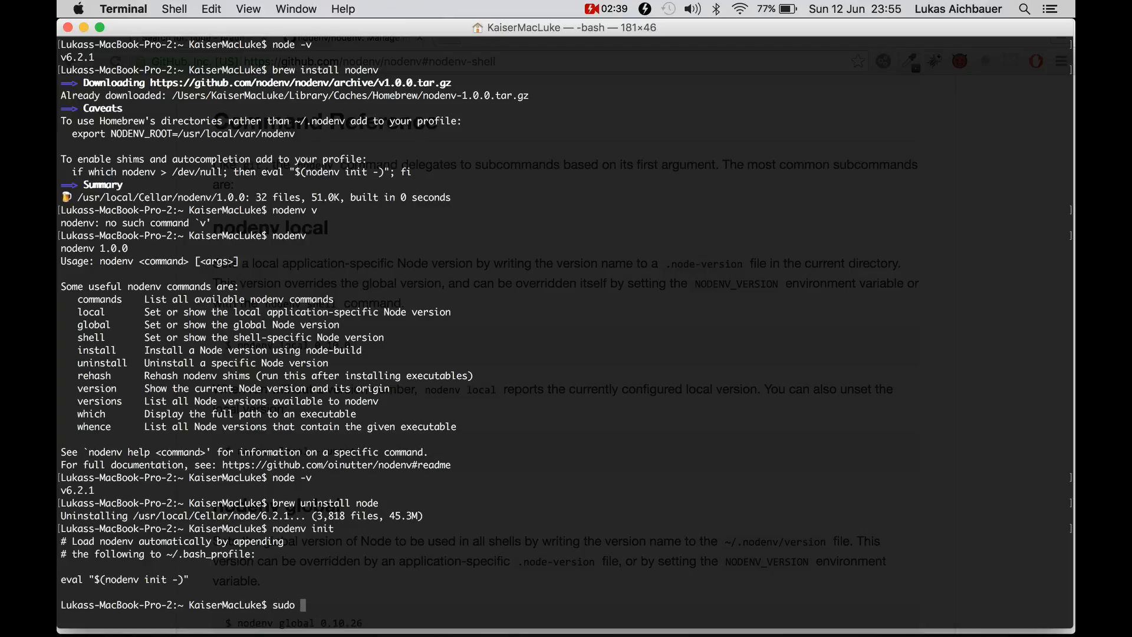
text(nano)
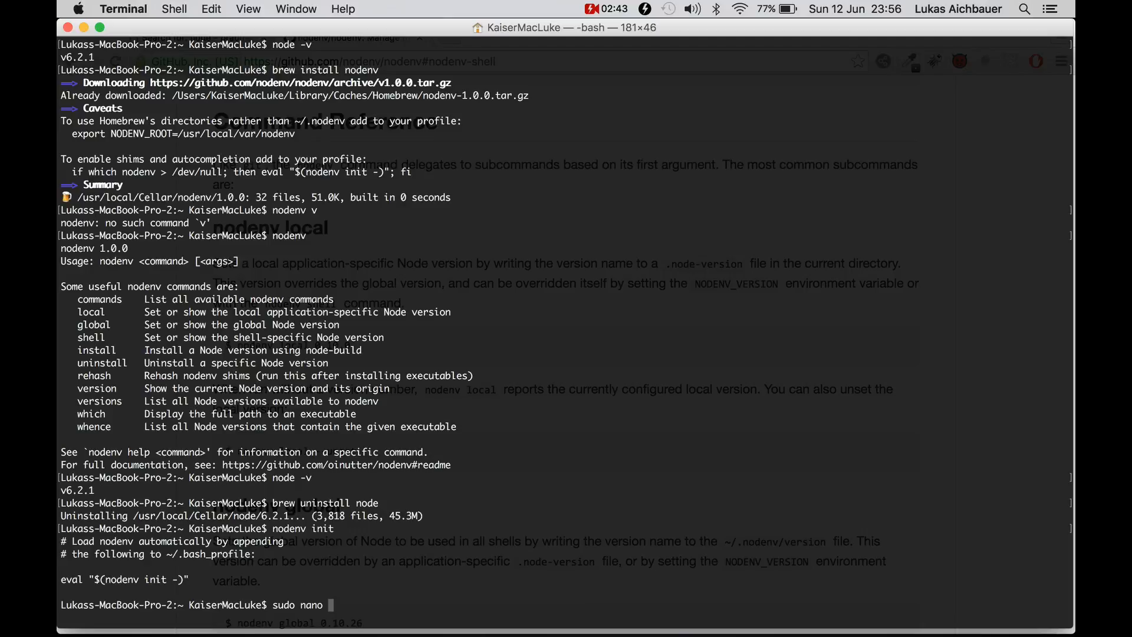
text(.)
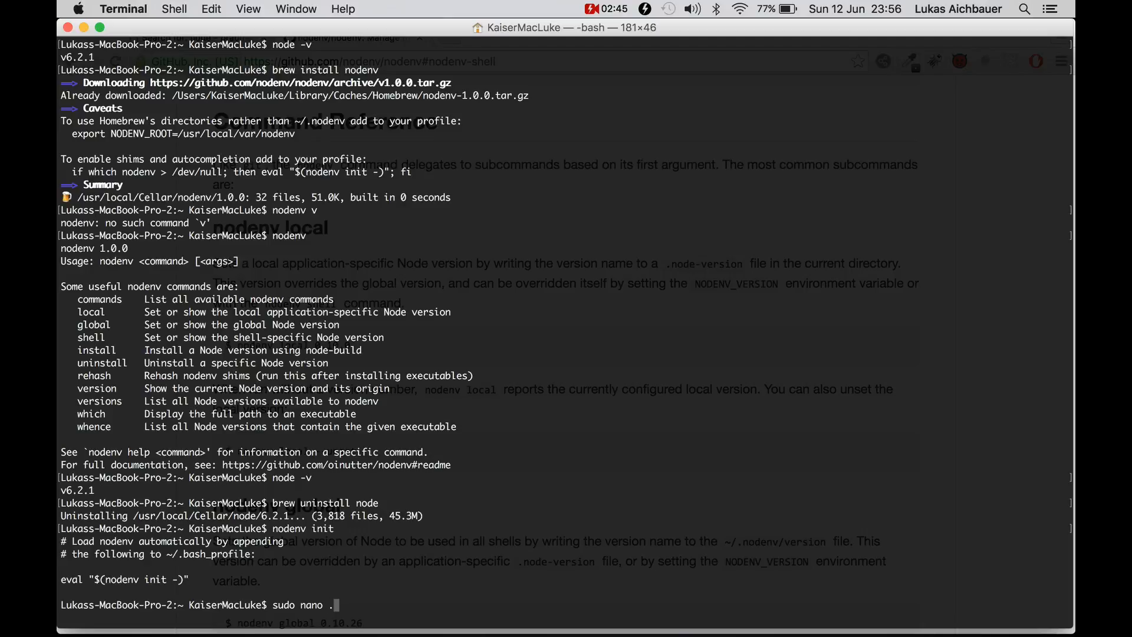
text(bash_history)
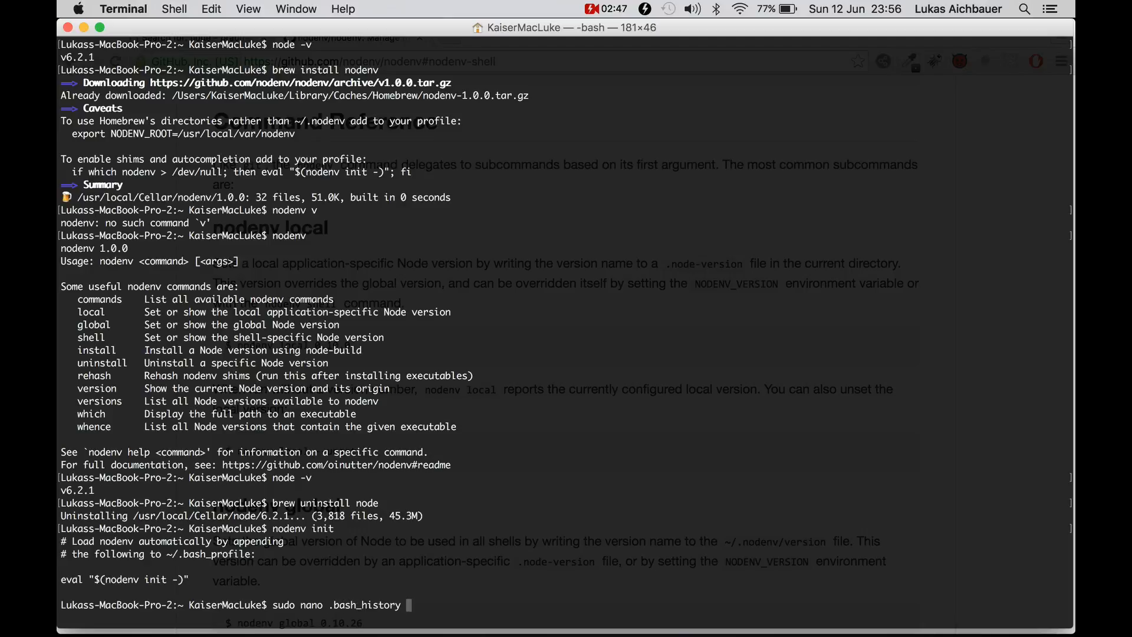
key(Backspace)
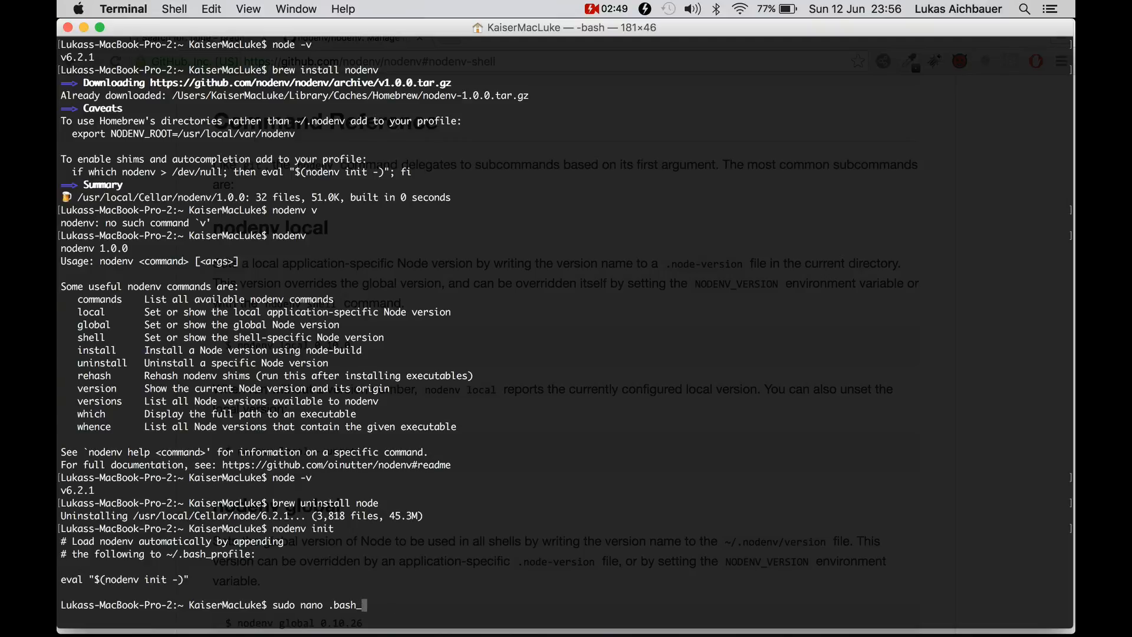
text(profile)
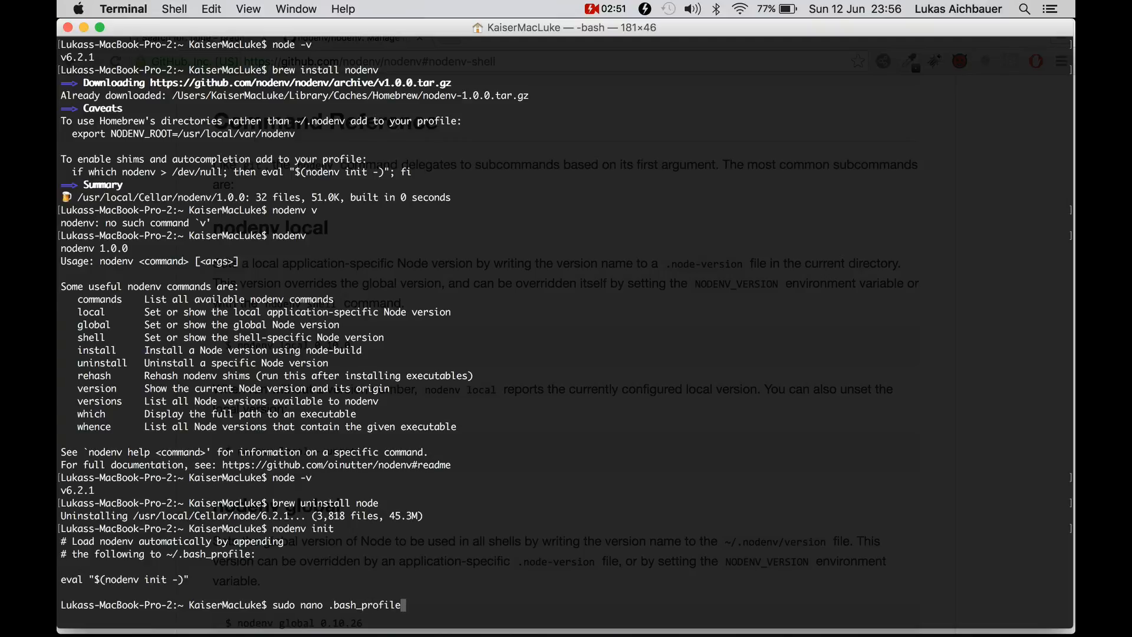
key(enter)
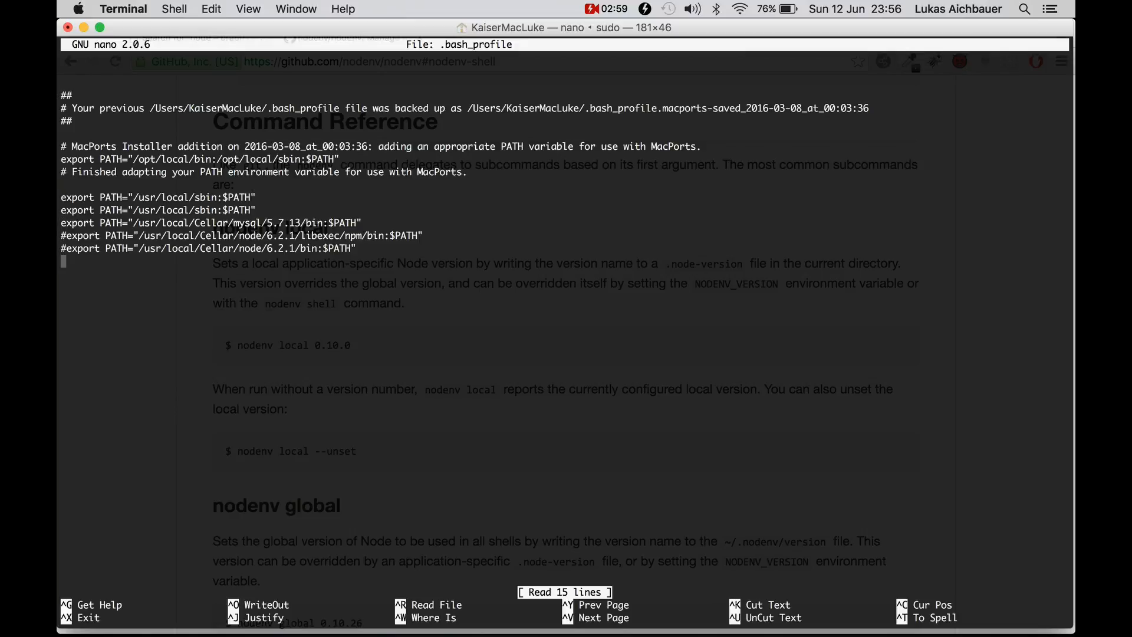
Append eval "$(nodenv init -)" to .bash_profile, then save and exit nano
text(eval "$(nodenv init -)")
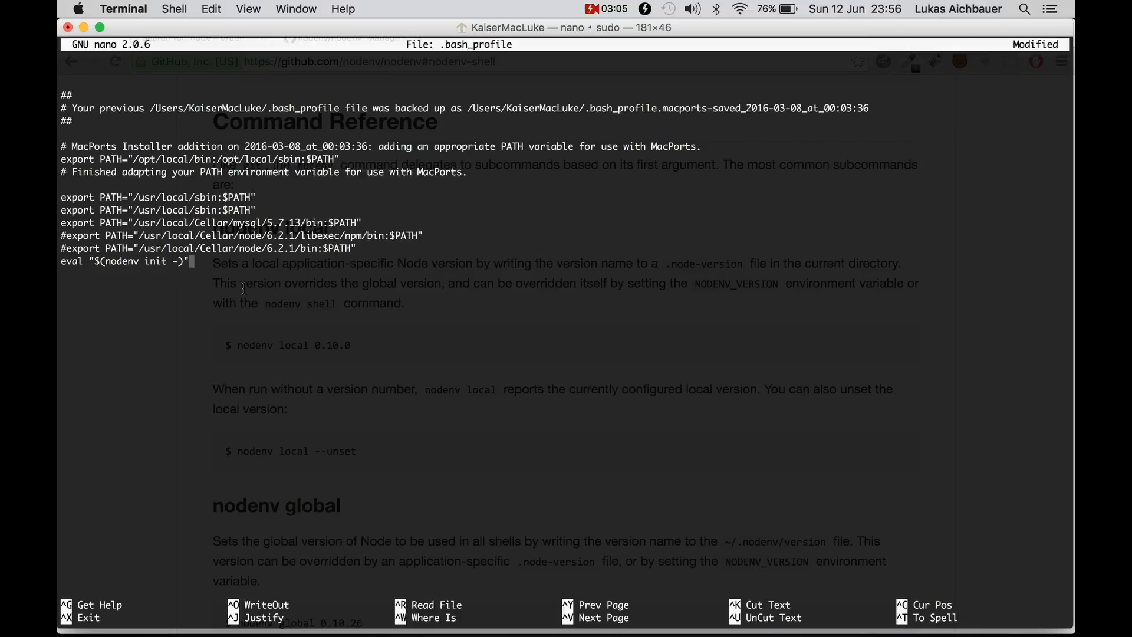
key(ctrl+x)
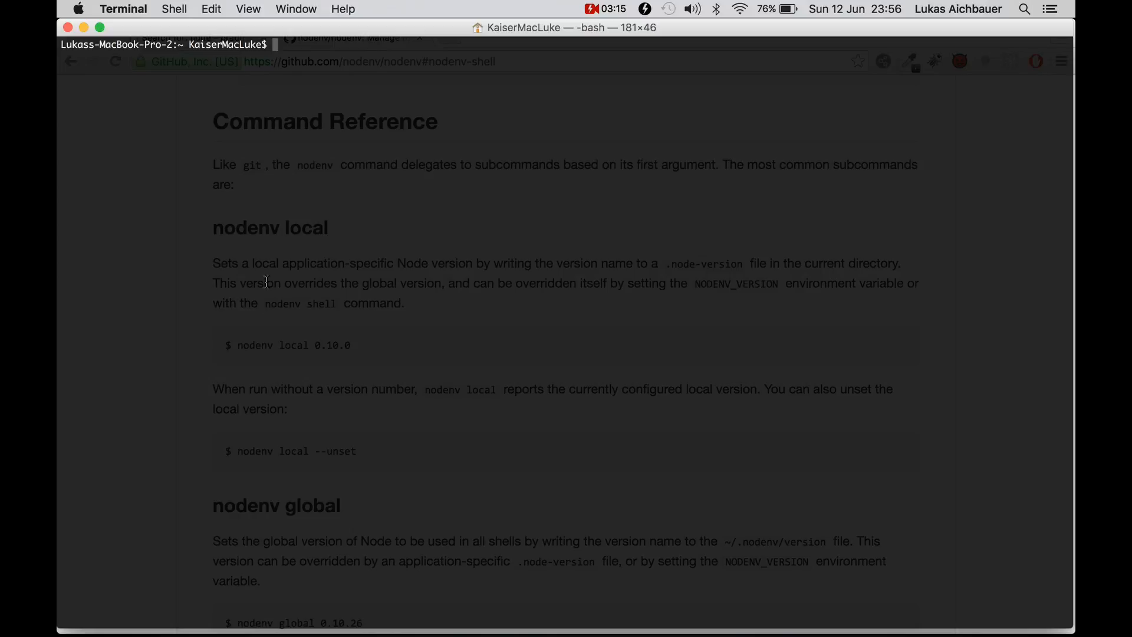
List installable Node versions with nodenv install -l and pick out 4.4.5
text(nodenv)
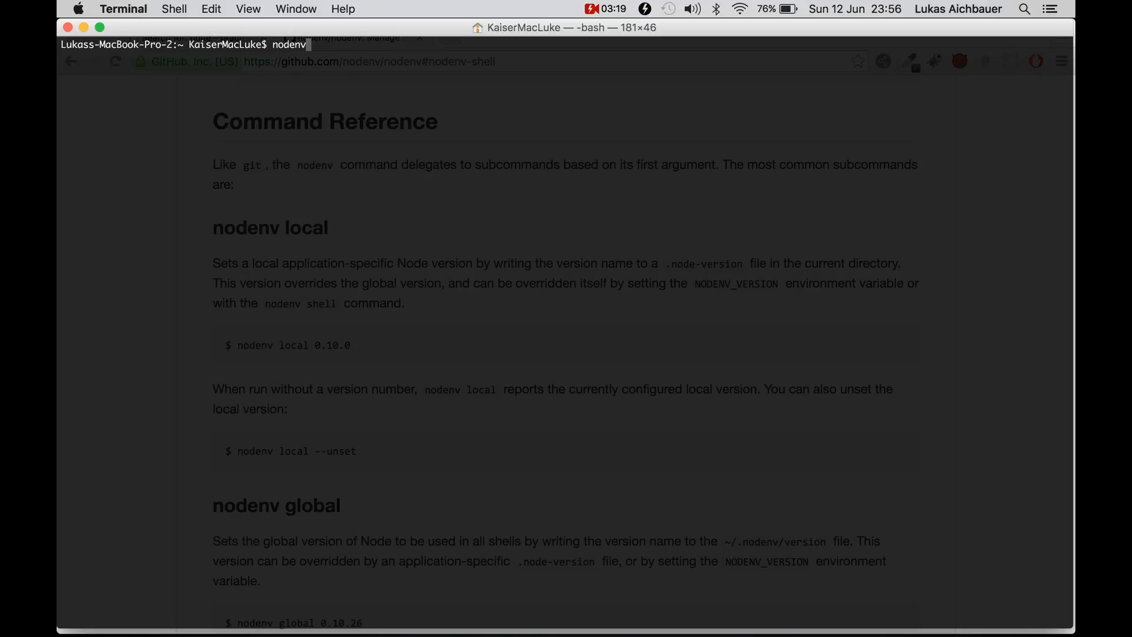
text(in)
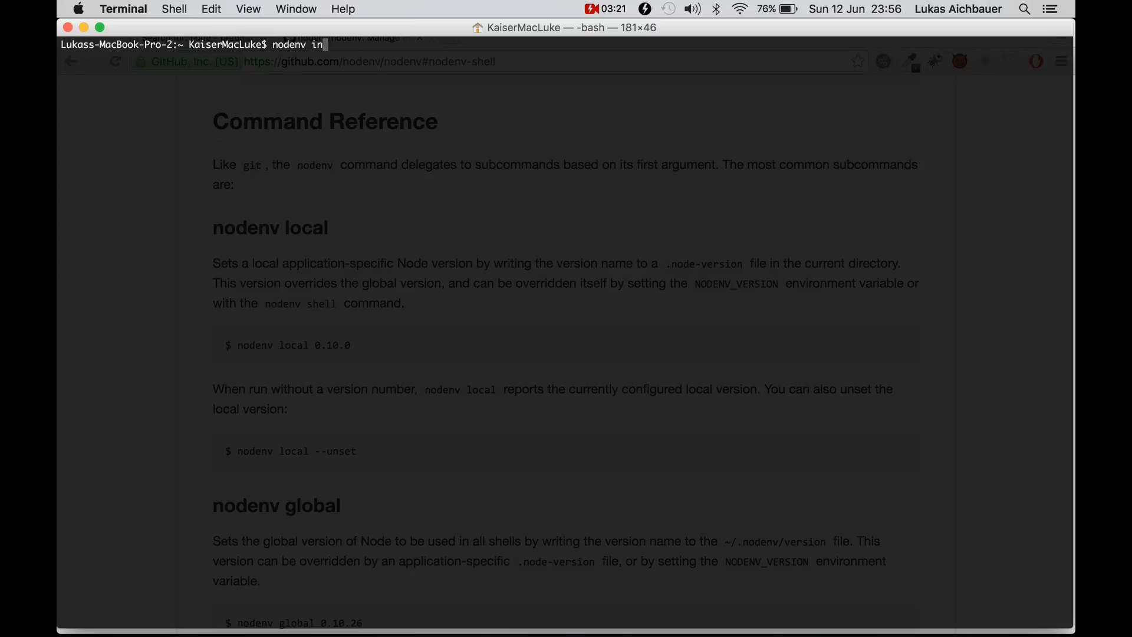
key(Backspace)
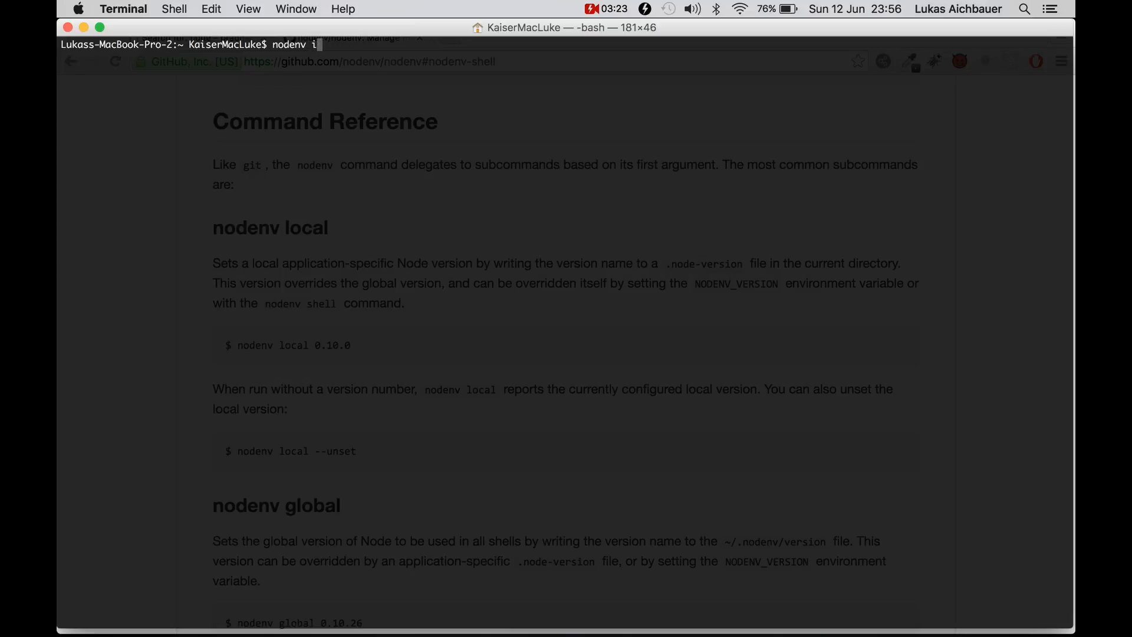
text(nstall)
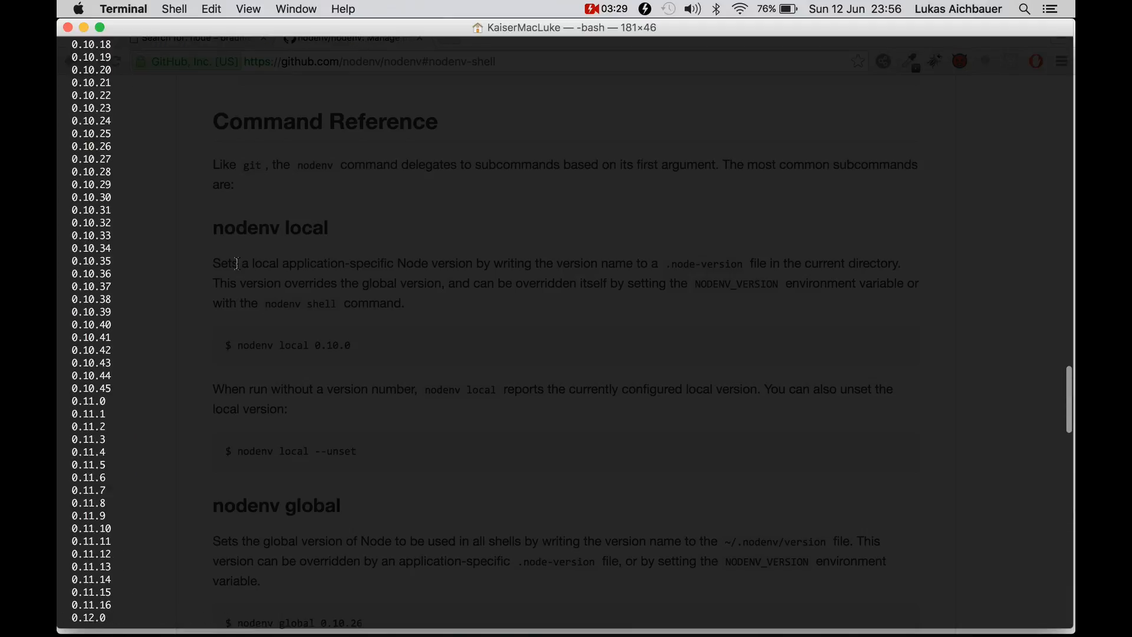
scroll(down, 3)
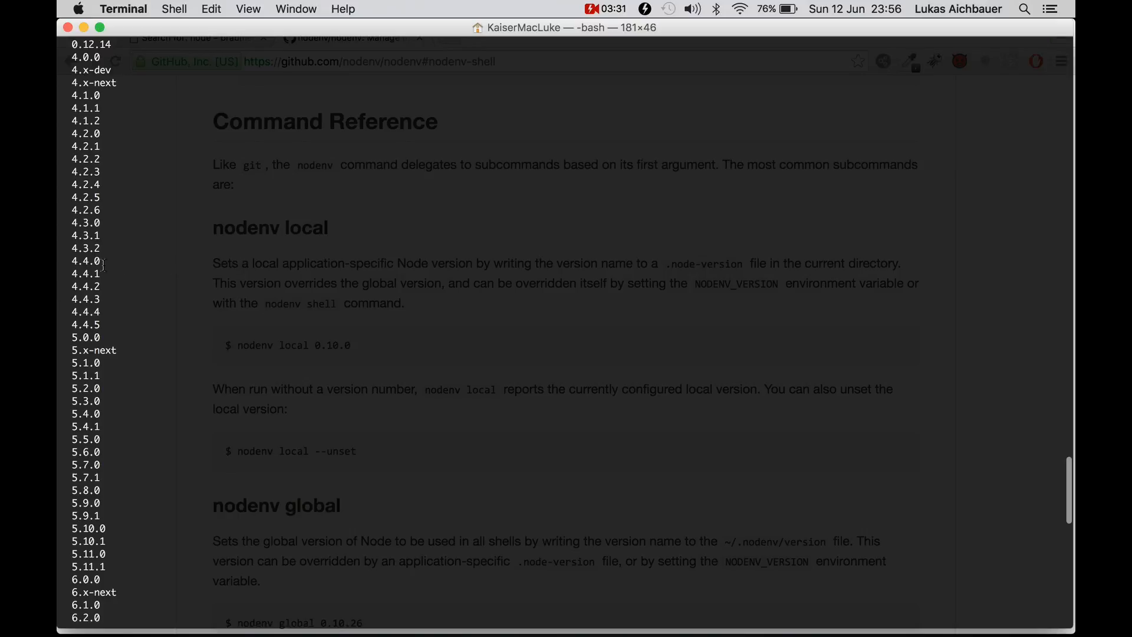
double_click(85, 324)
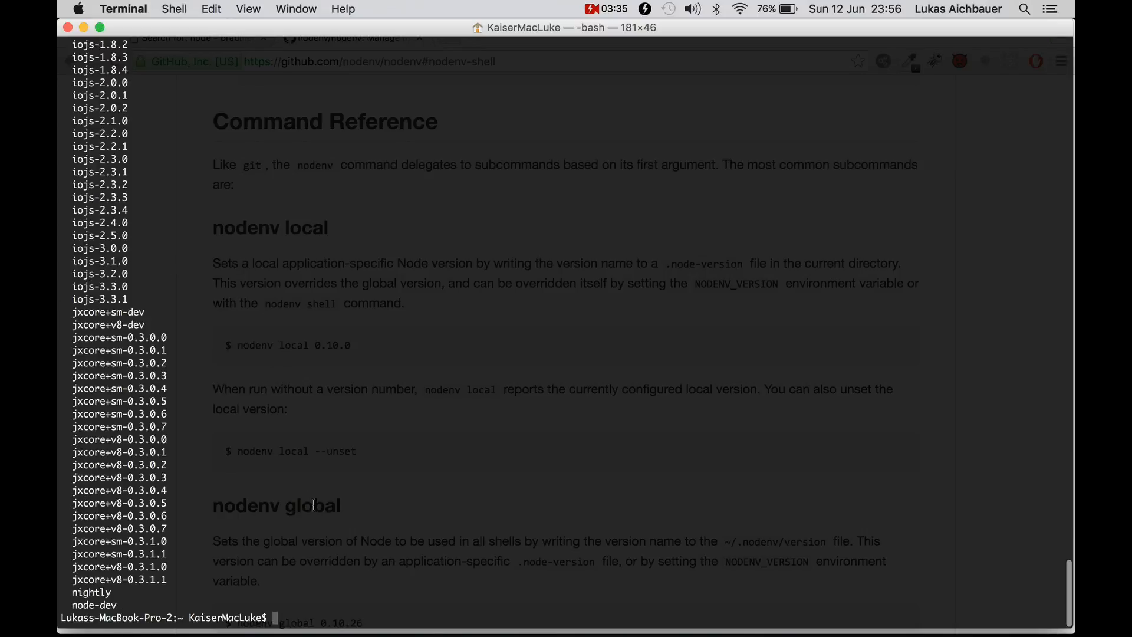
text(nodenv)
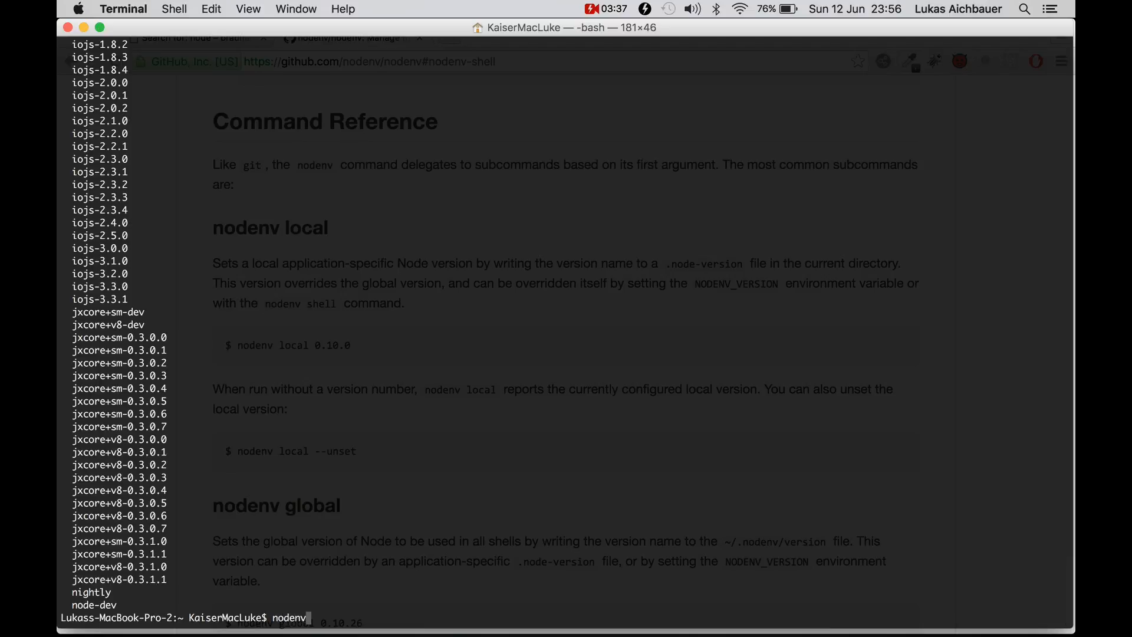
Install Node 4.4.5 with nodenv, then list versions, showing 6.2.1 missing
text(install 4.4.5)
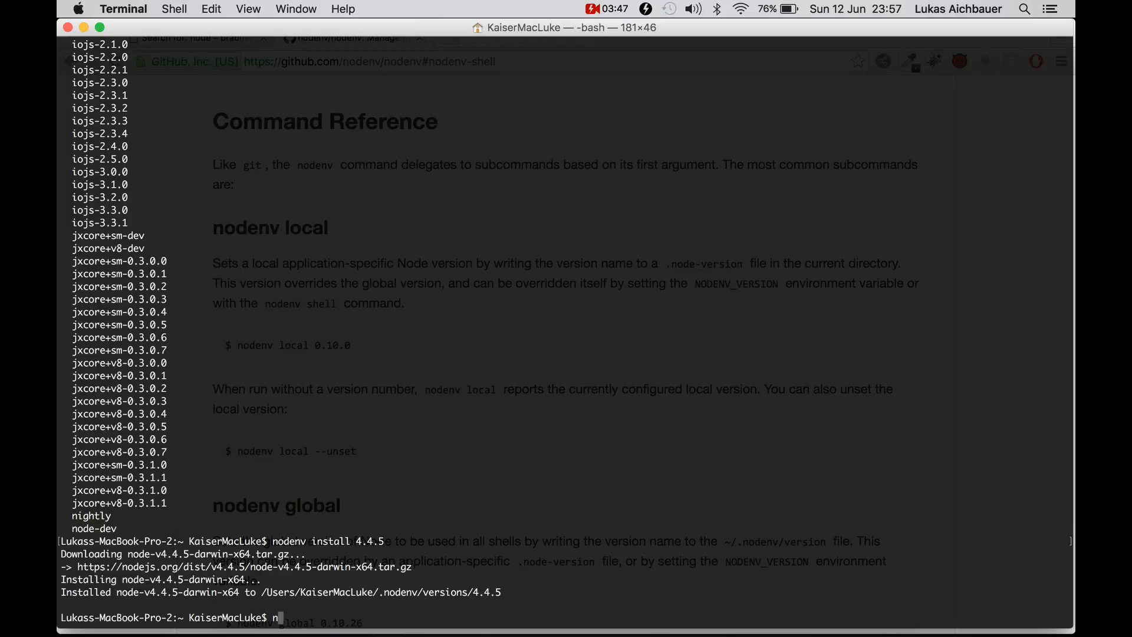
text(odenv)
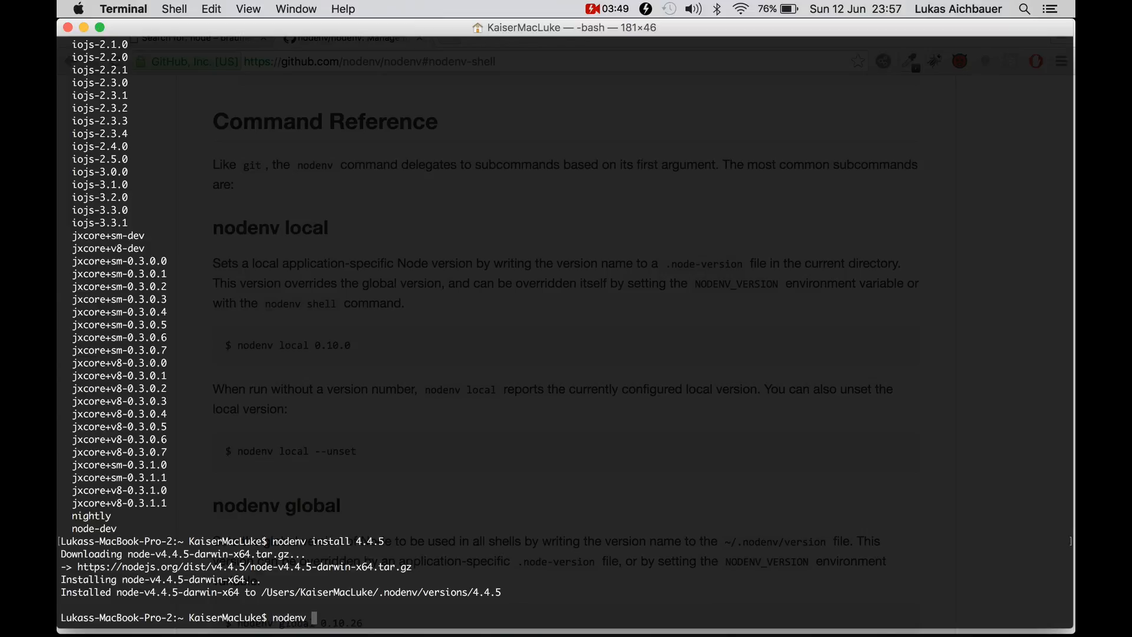
text(versions)
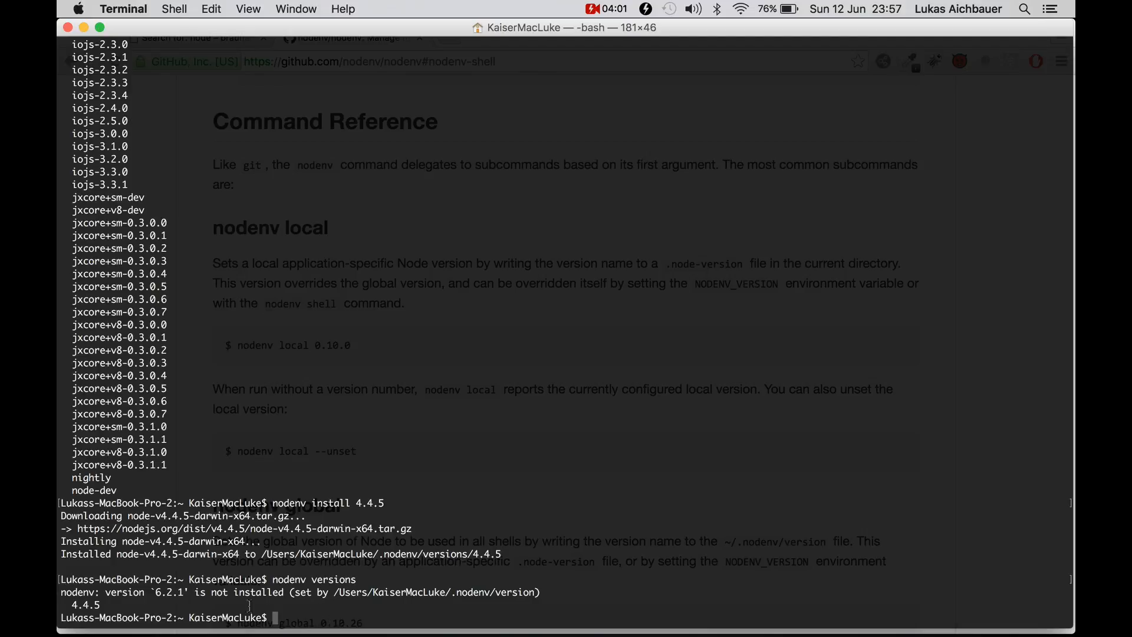
double_click(180, 592)
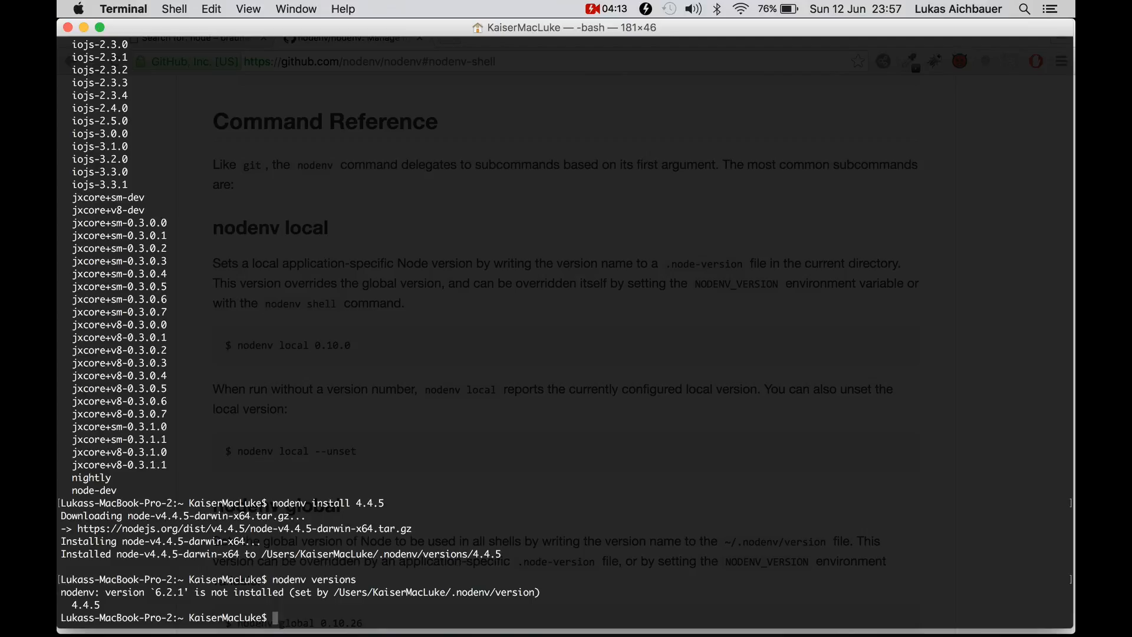
text(nodenv)
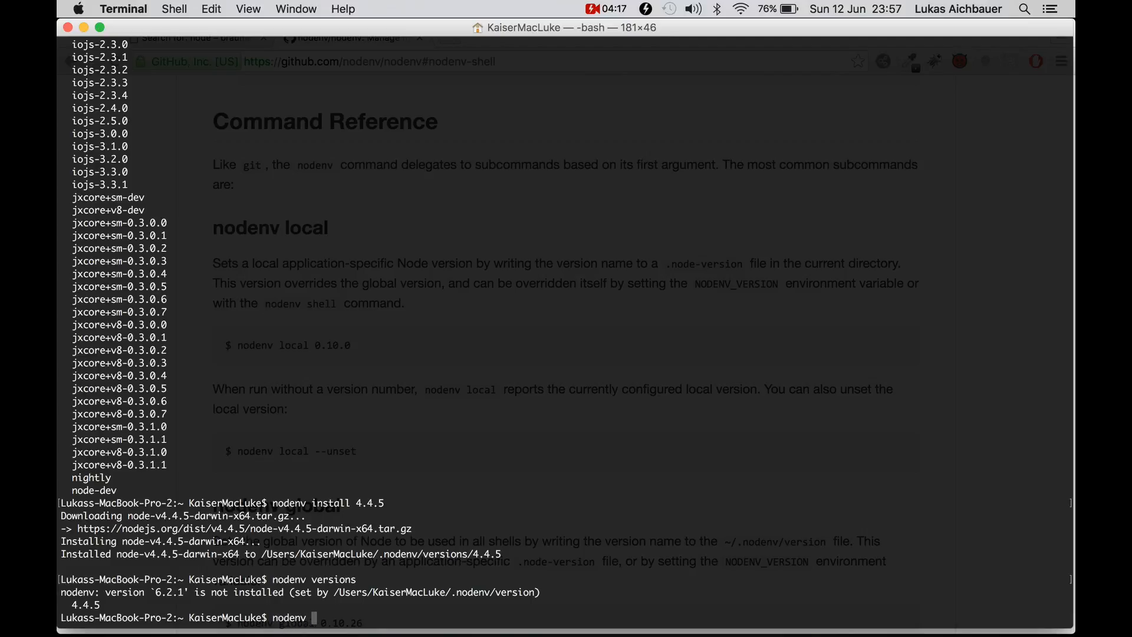
Install Node 6.2.1 with nodenv and check node -v, which reports node missing
text(install 6.2.1)
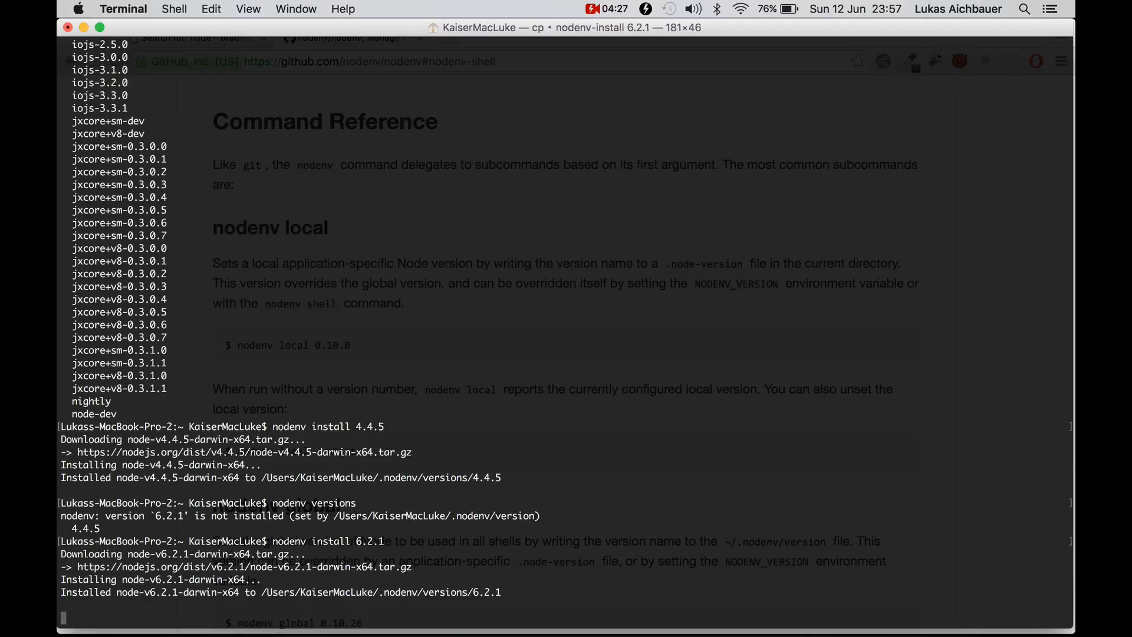
text(node -v)
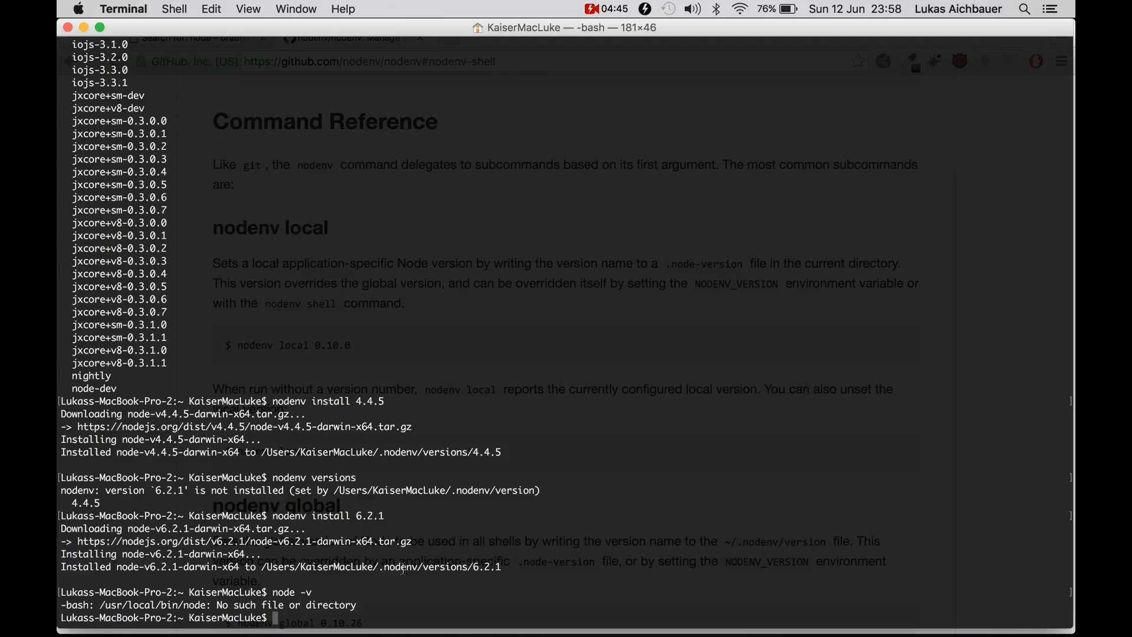
Run nodenv rehash and node -v, then list versions showing 4.4.5 and 6.2.1 current
text(nodenv)
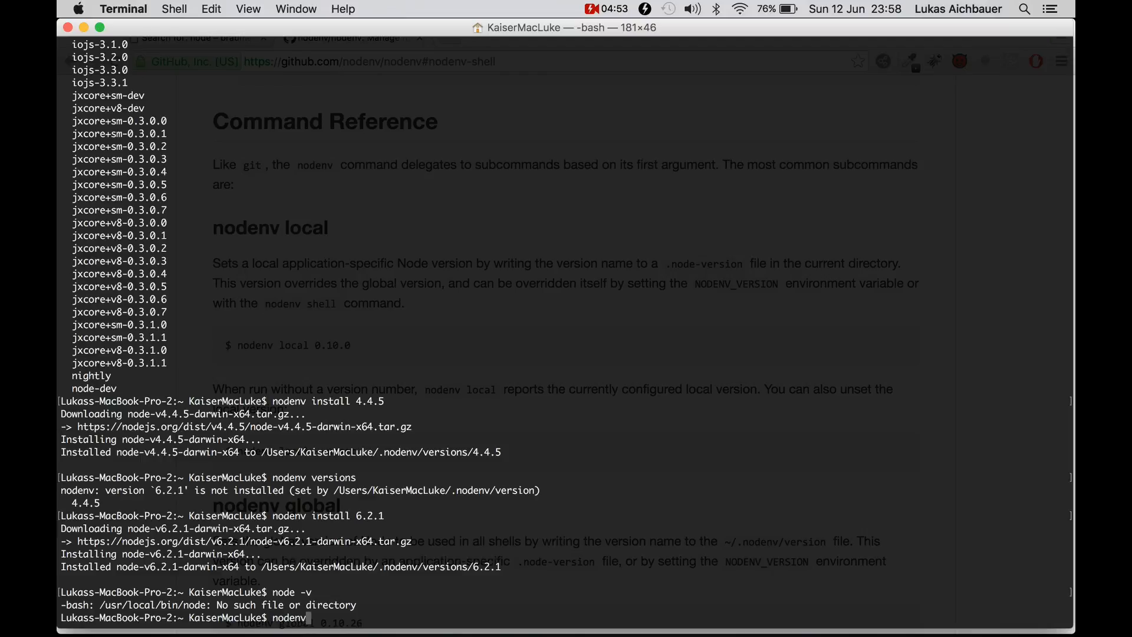
text(rehash)
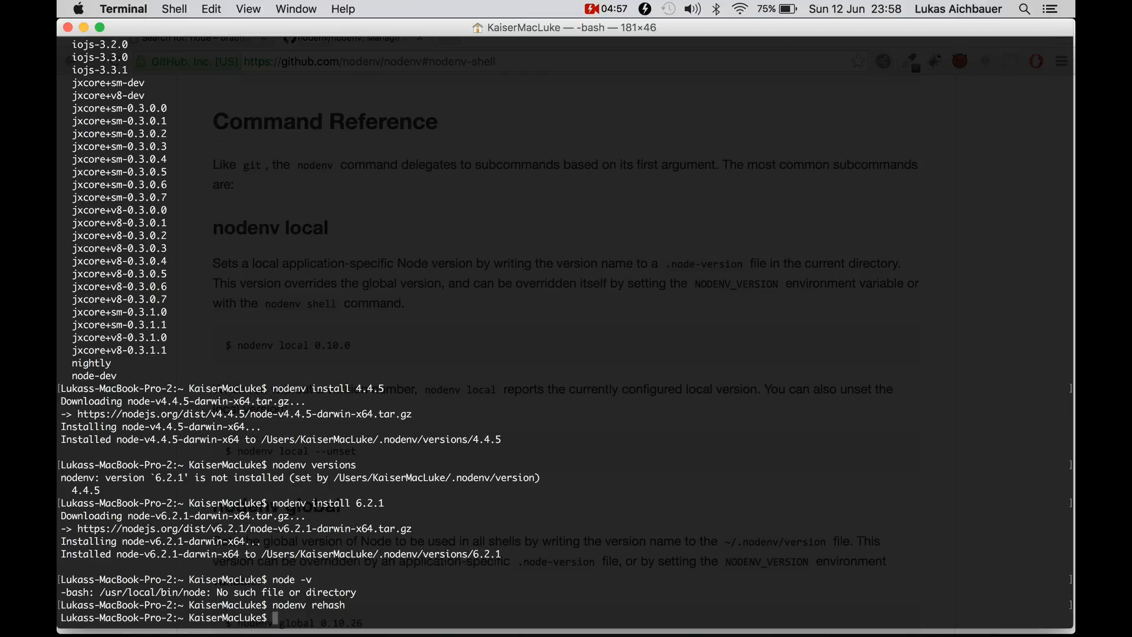
text(node)
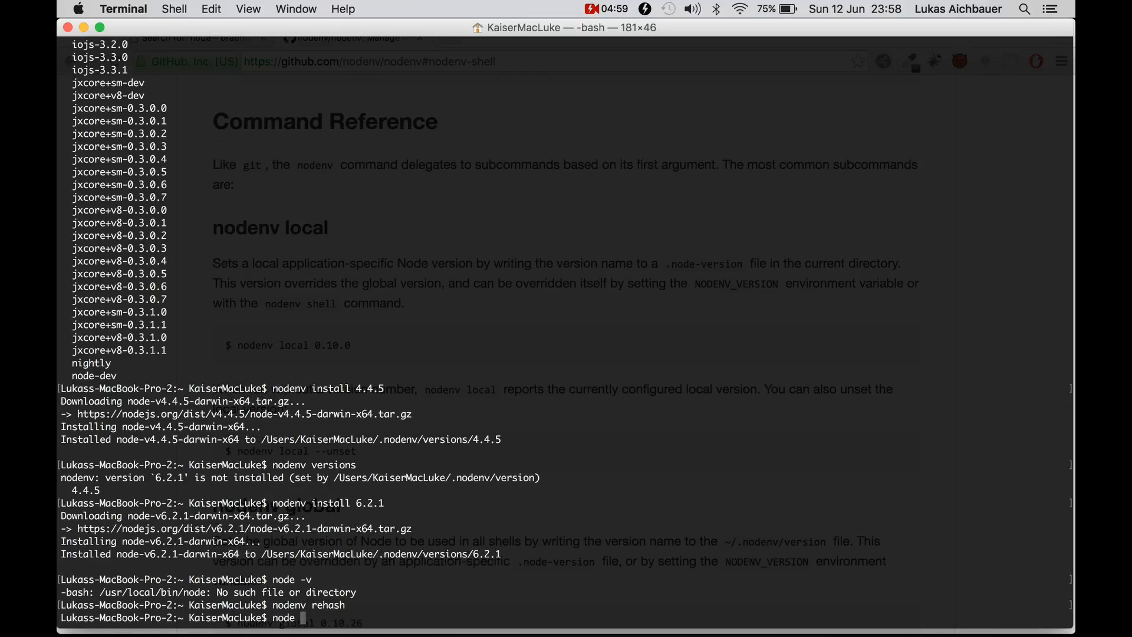
key(Return)
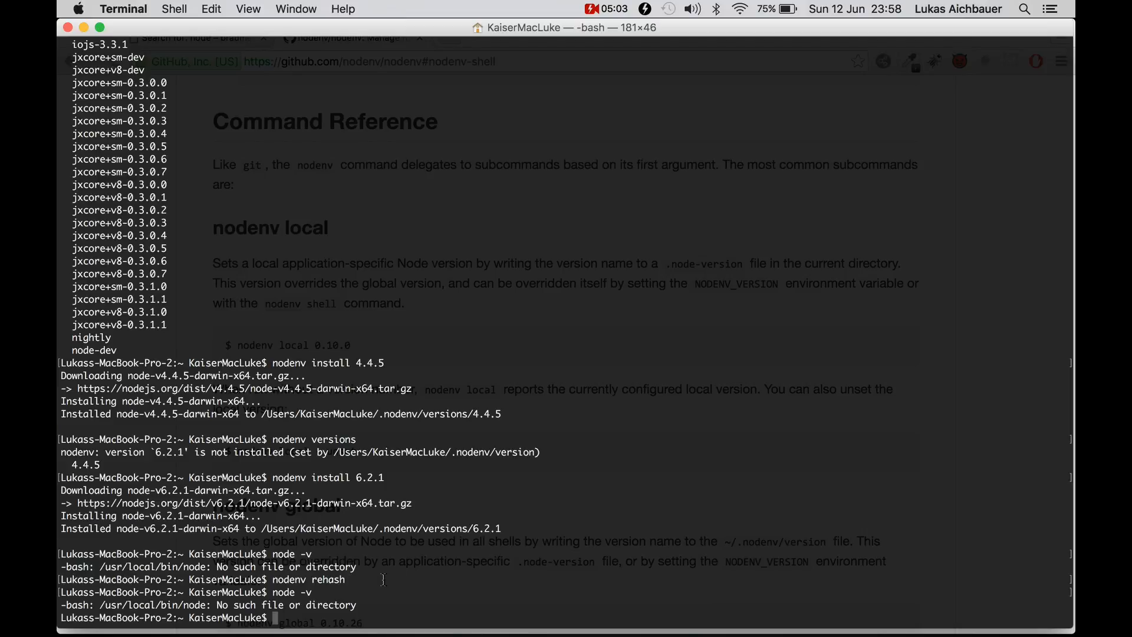
mouse_move(232, 298)
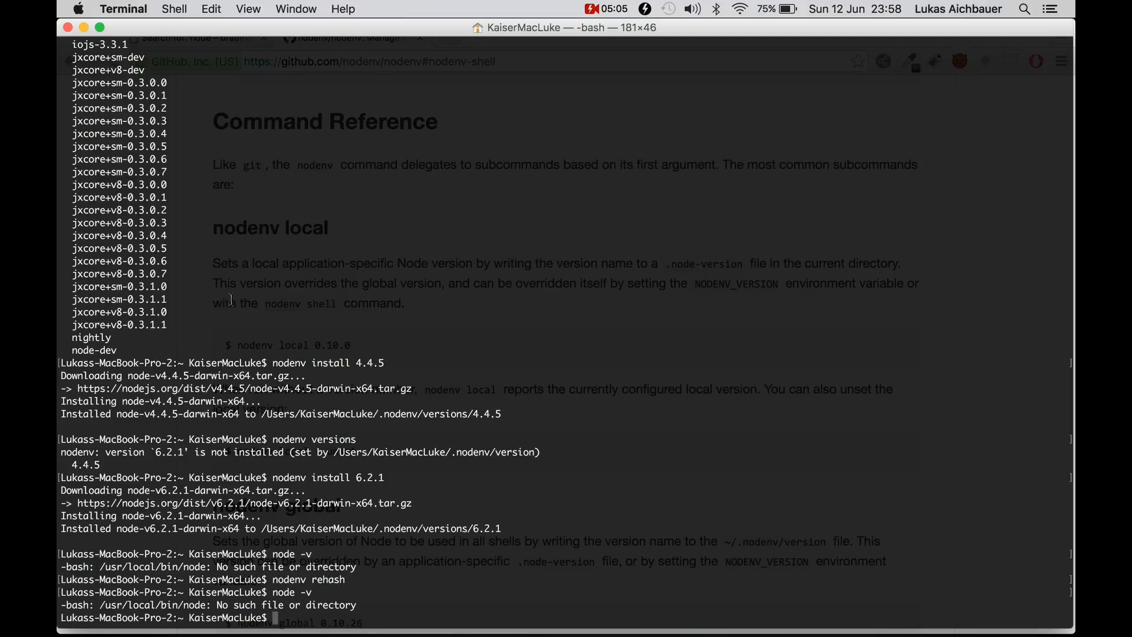
text(nodenv version)
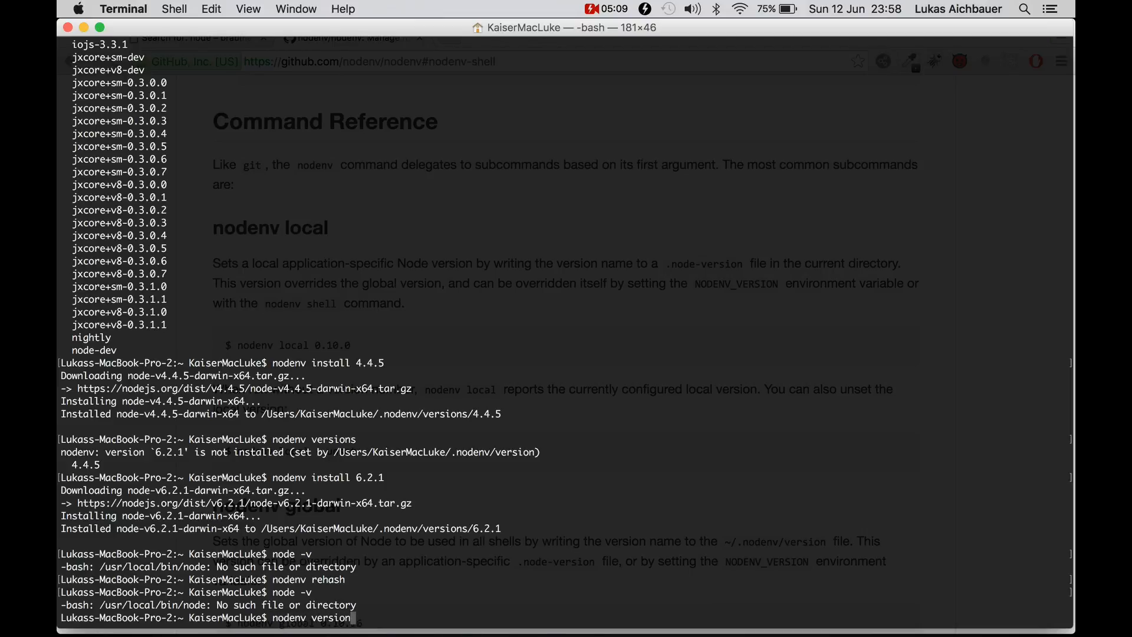
key(Return)
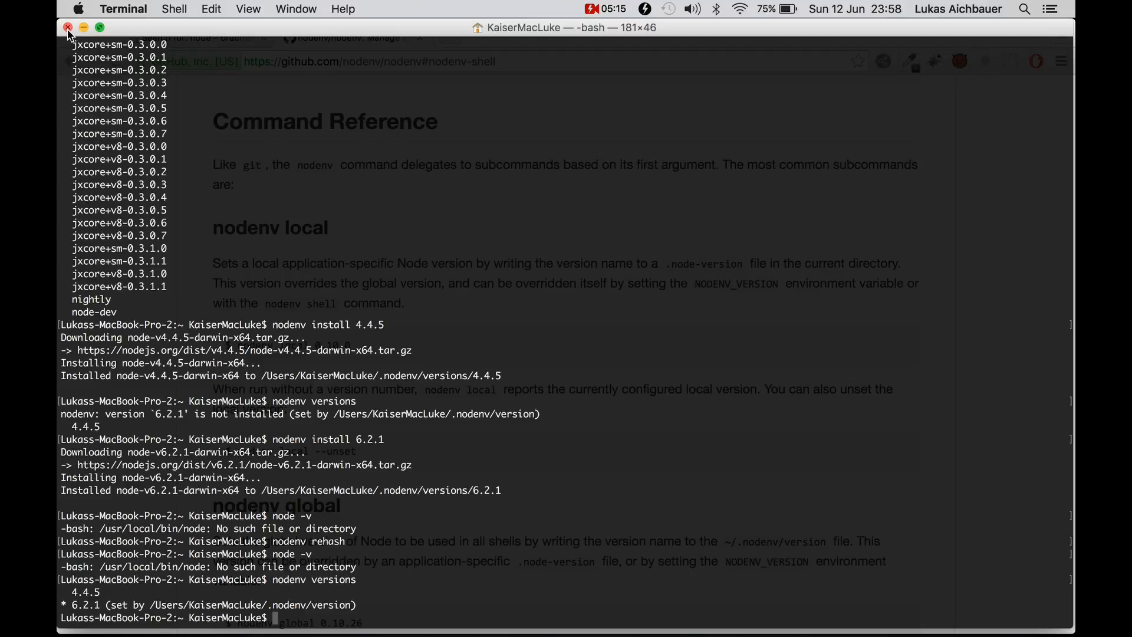
Replace the old shell with a fresh Terminal window and confirm node -v reports v6.2.1
click(173, 8)
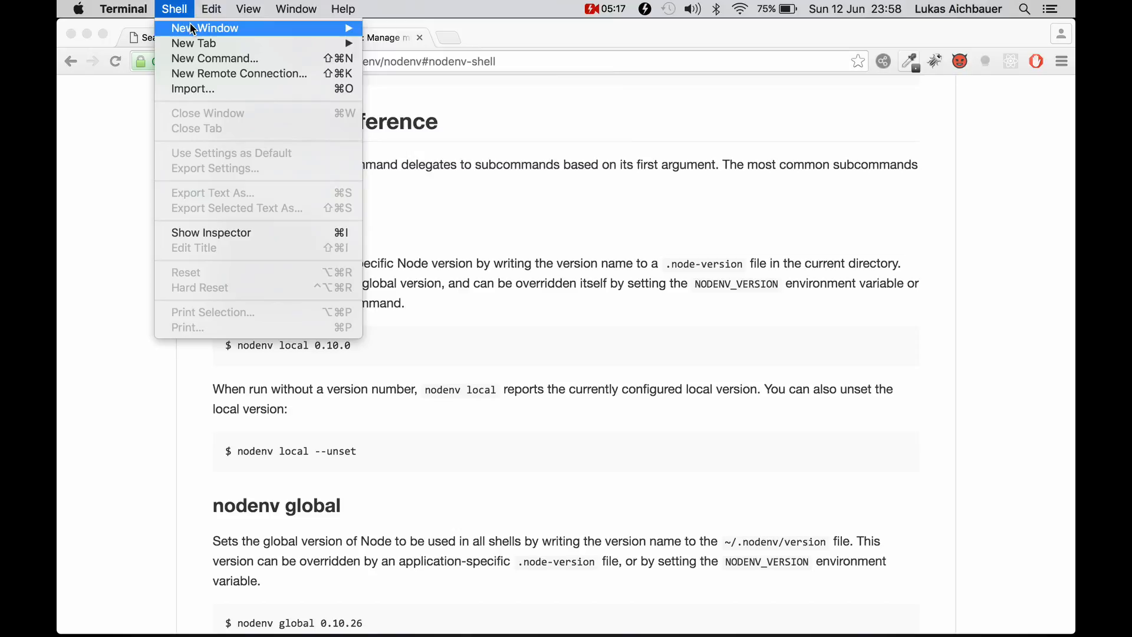
click(204, 29)
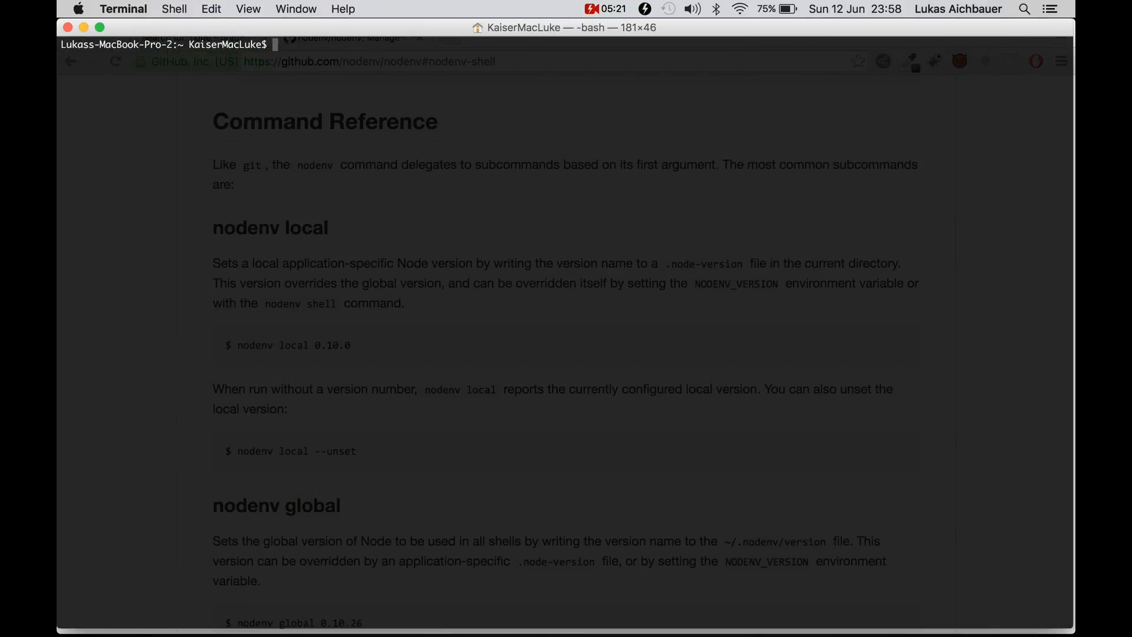
text(node -v)
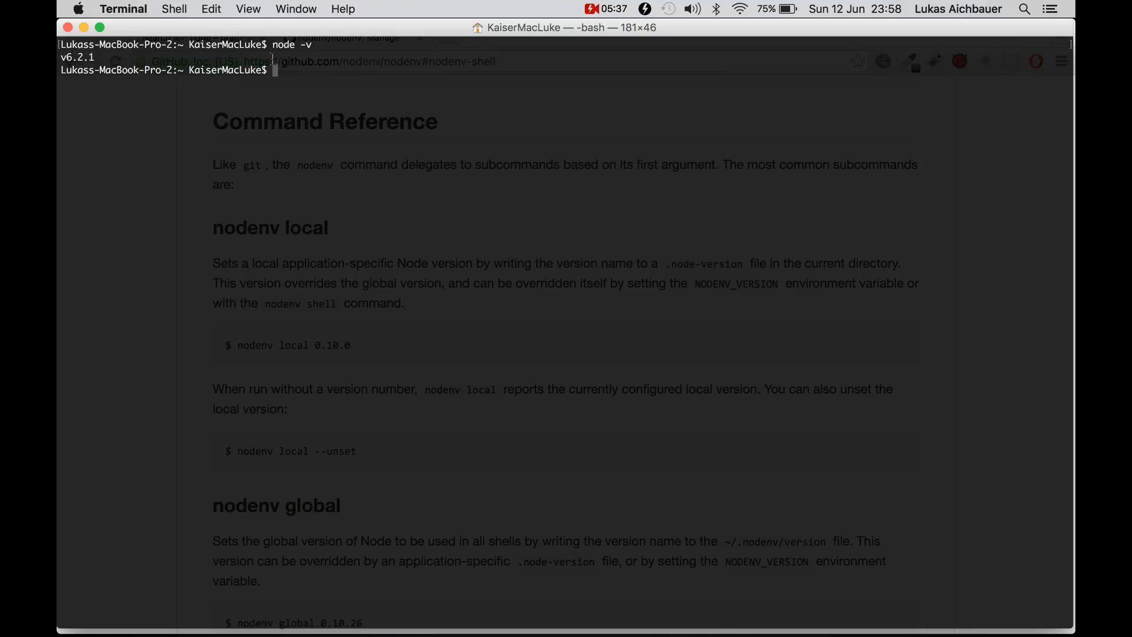
Try setting the global Node version to 4.4.1, which nodenv rejects
text(nodenv glob)
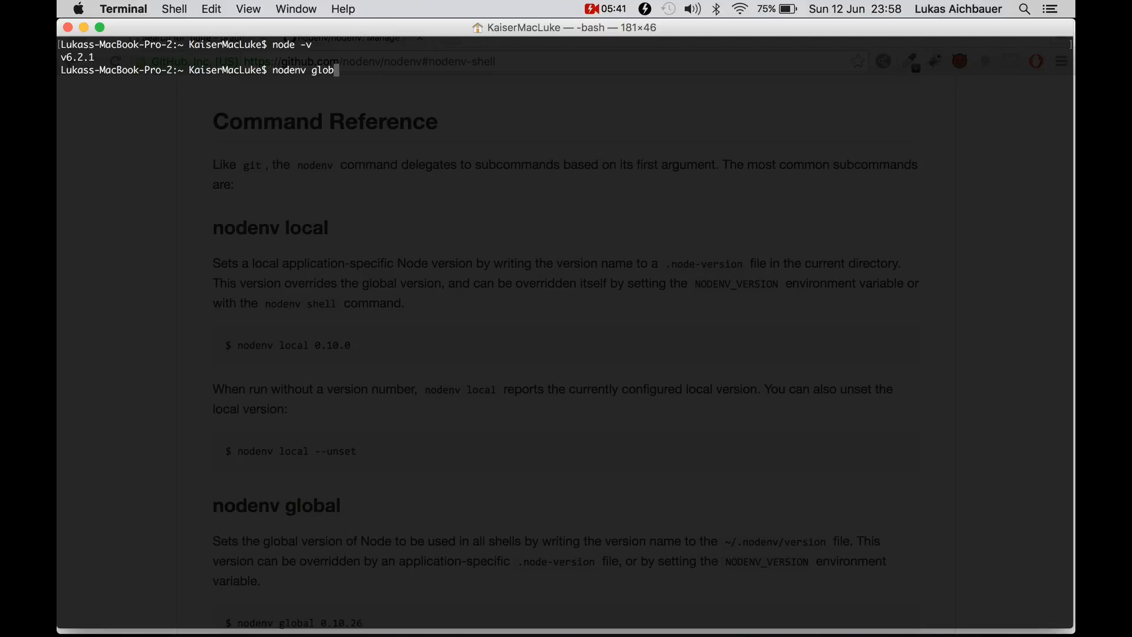
text(al)
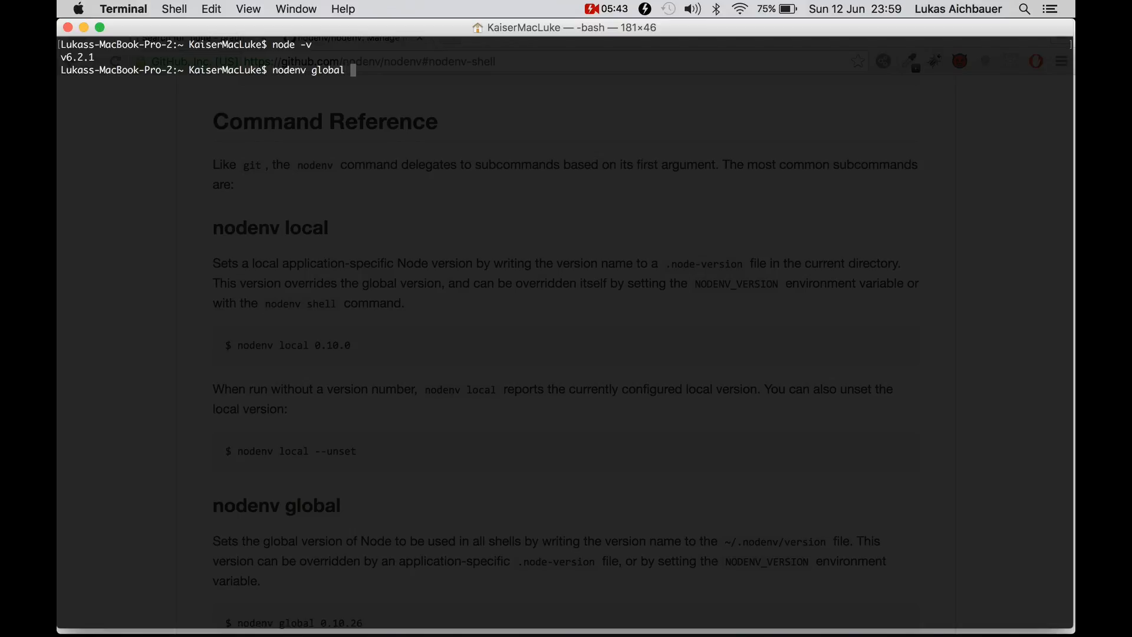
text(4.4.1)
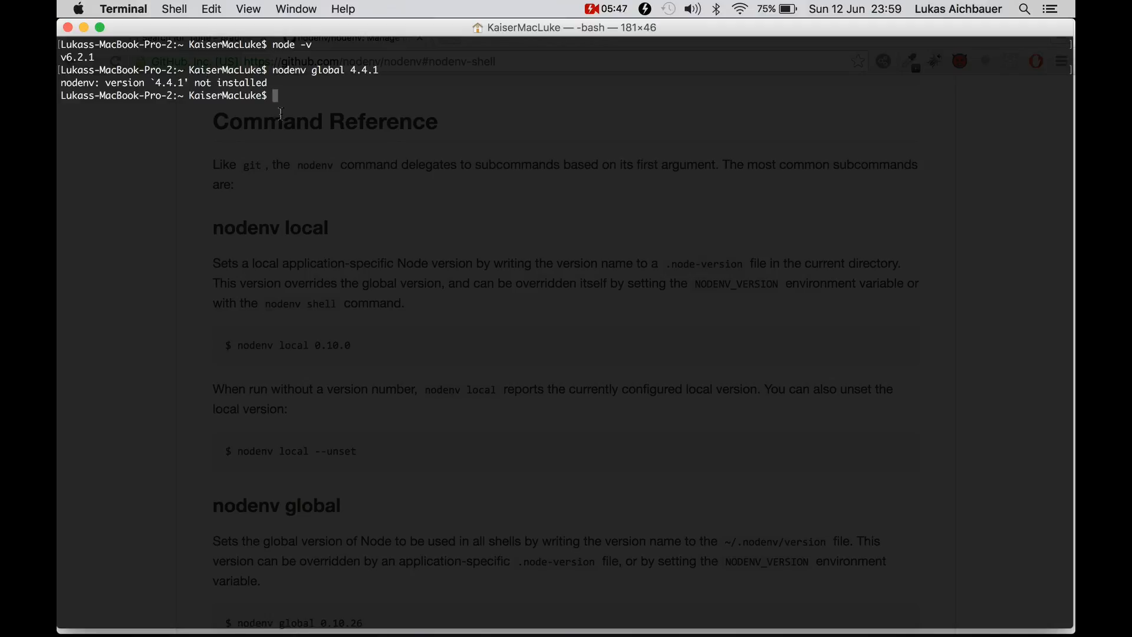
List installed nodenv versions, set global to 4.4.5, and confirm node reports v4.4.5
text(nod)
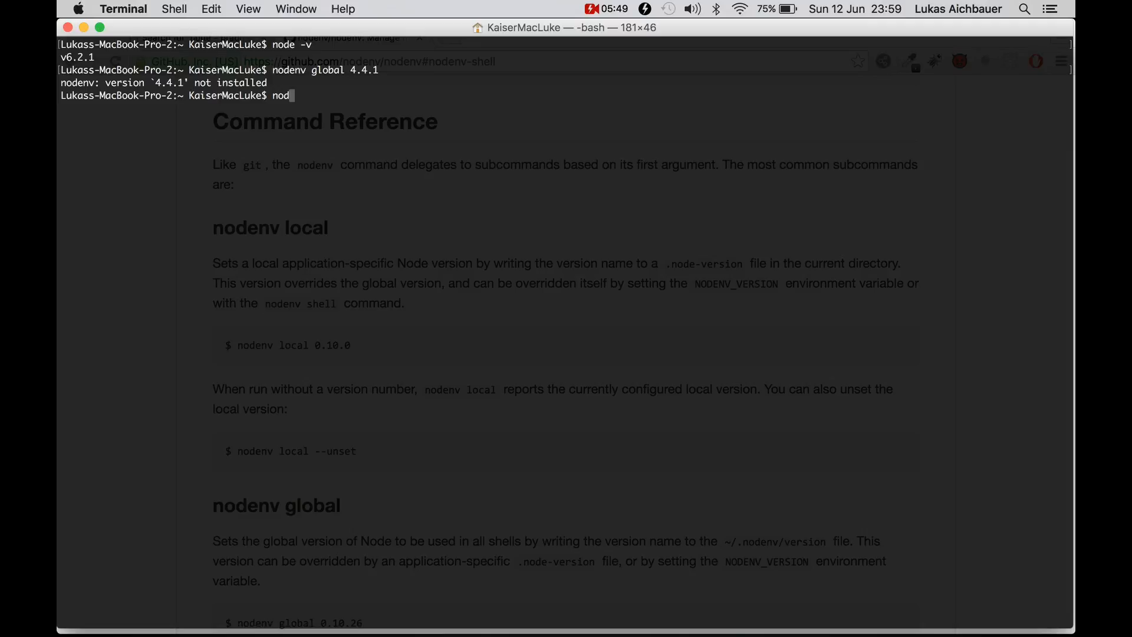
text(env)
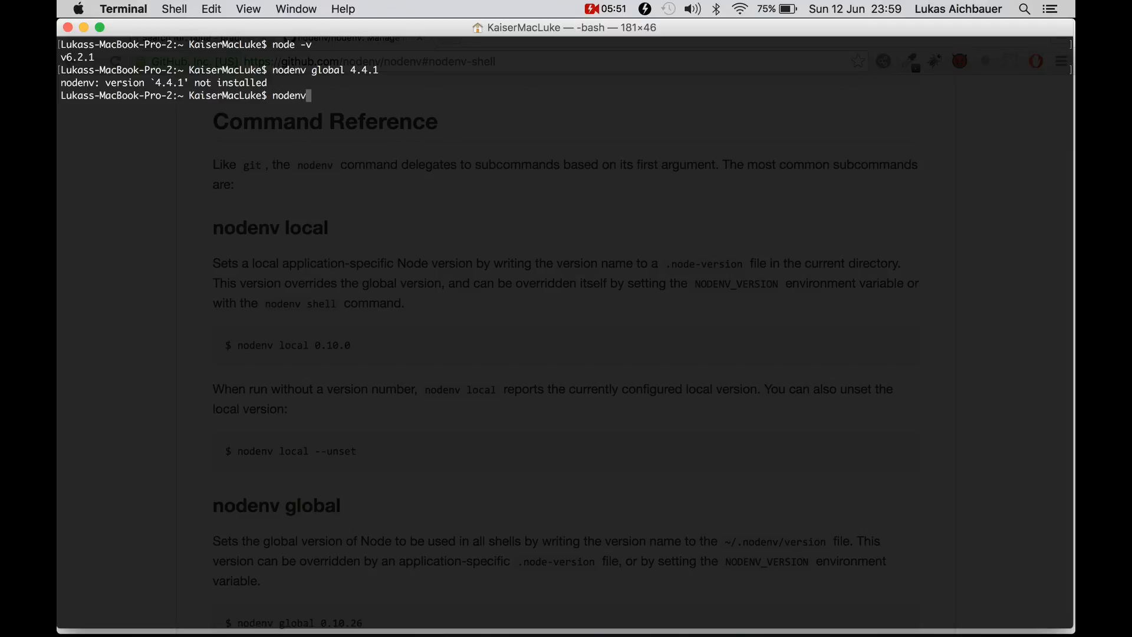
text(versions)
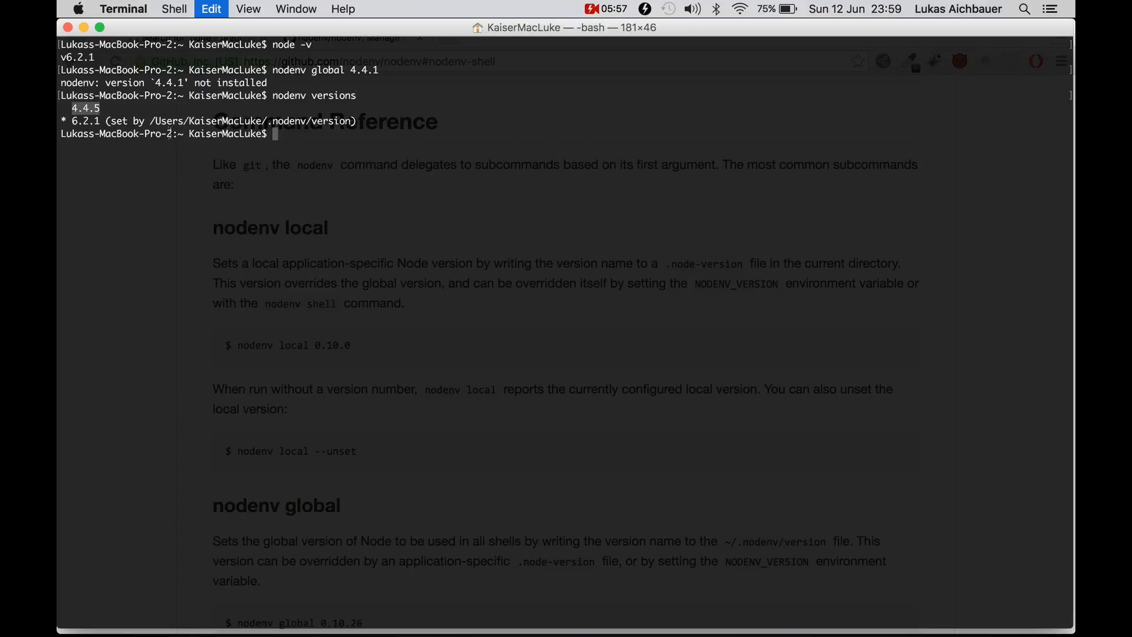
text(nodenv global 4.4.5)
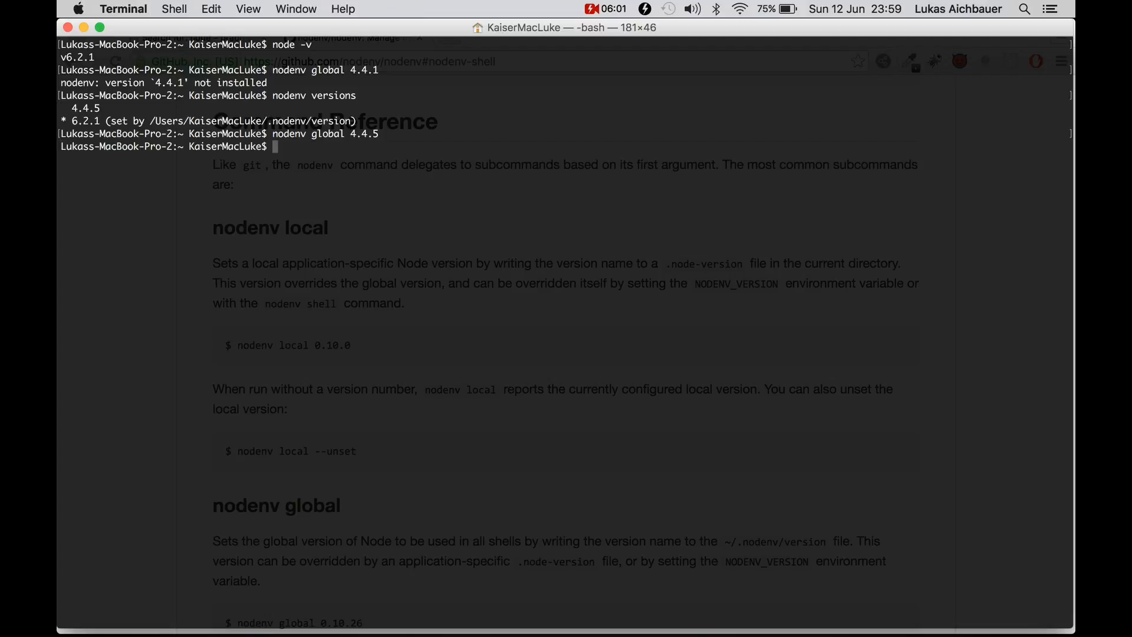
text(nodenv global 4.4.5)
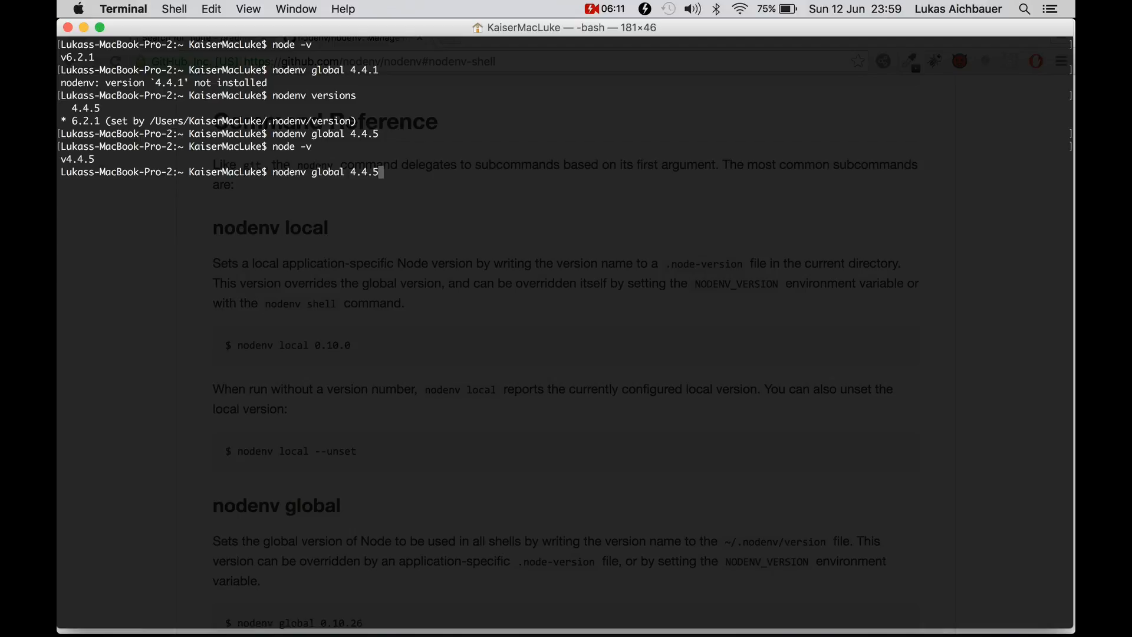
Switch nodenv's global version back to 6.2.1 and confirm node -v shows v6.2.1
text(6)
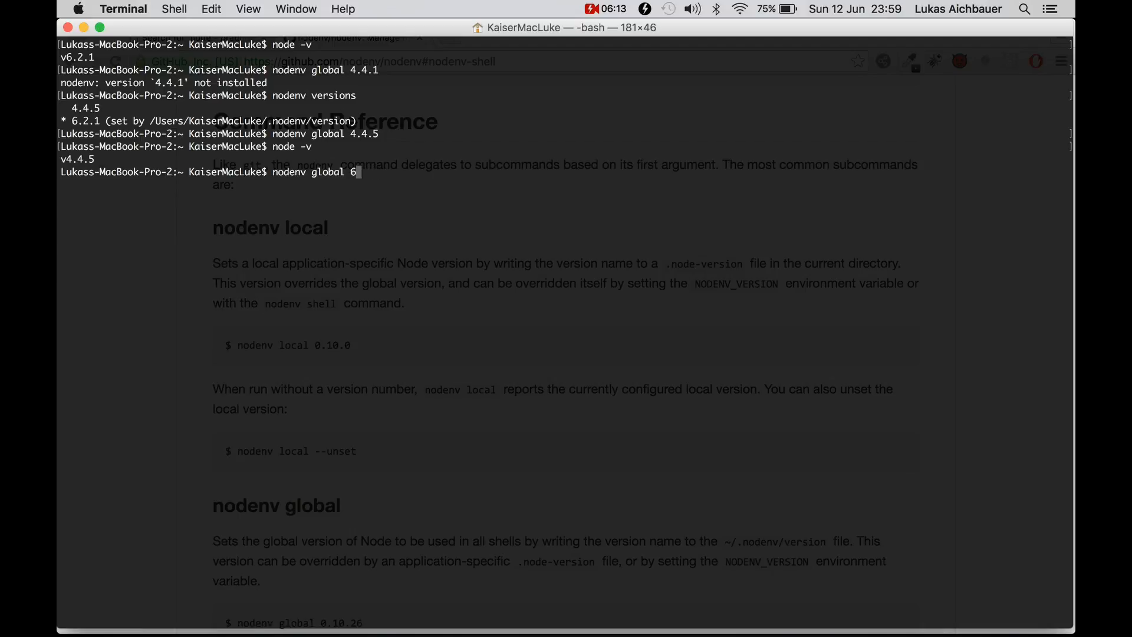
text(.2.1)
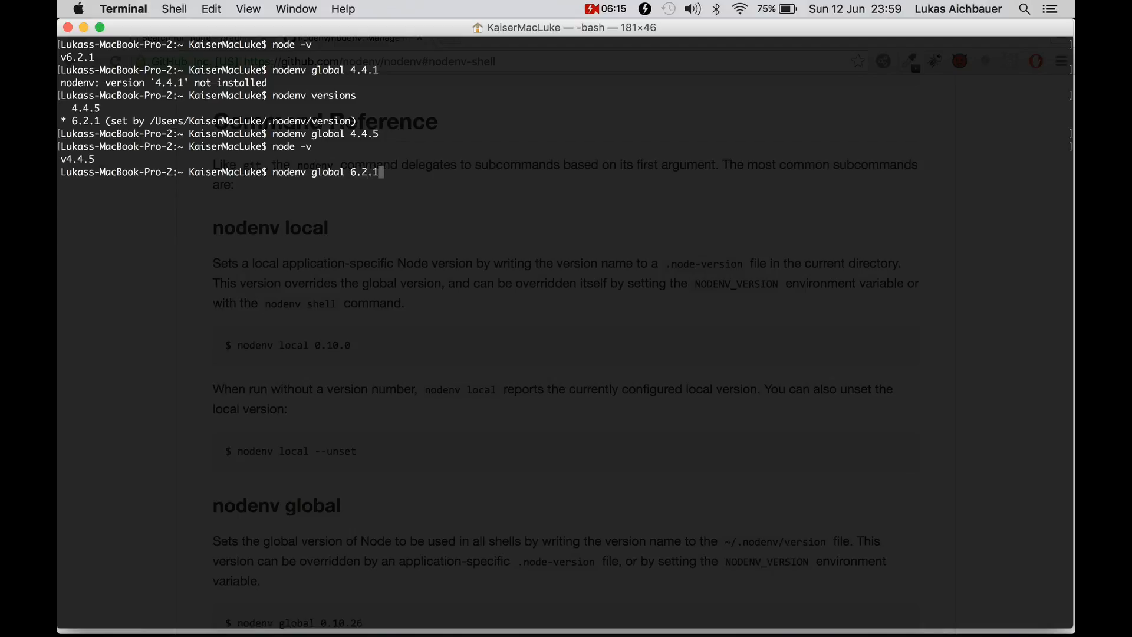
key(enter)
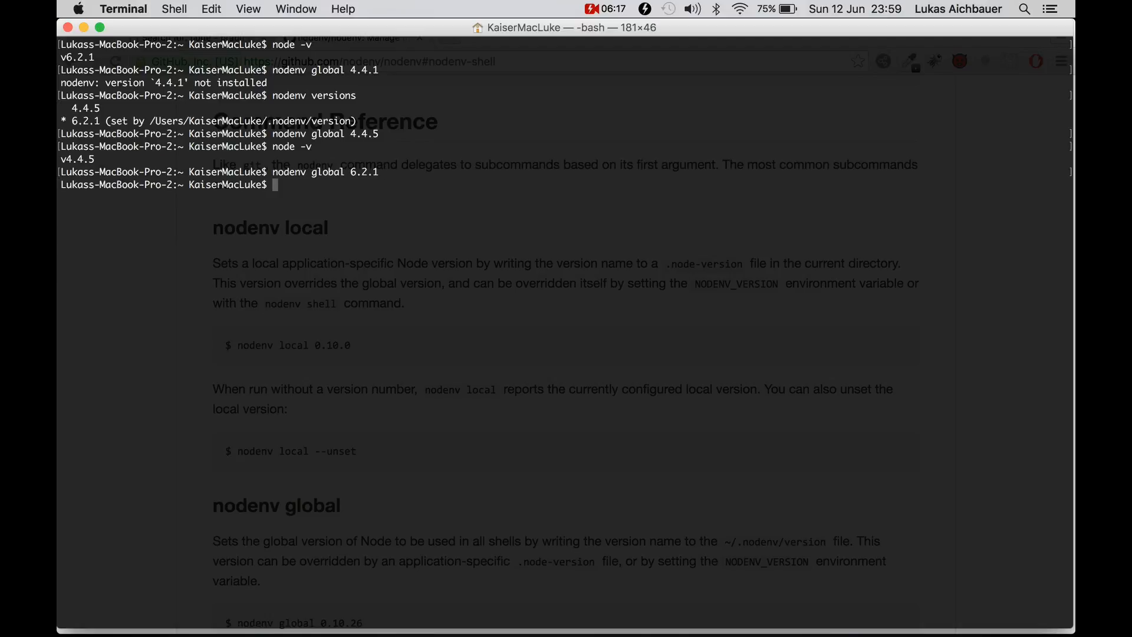
text(node -v)
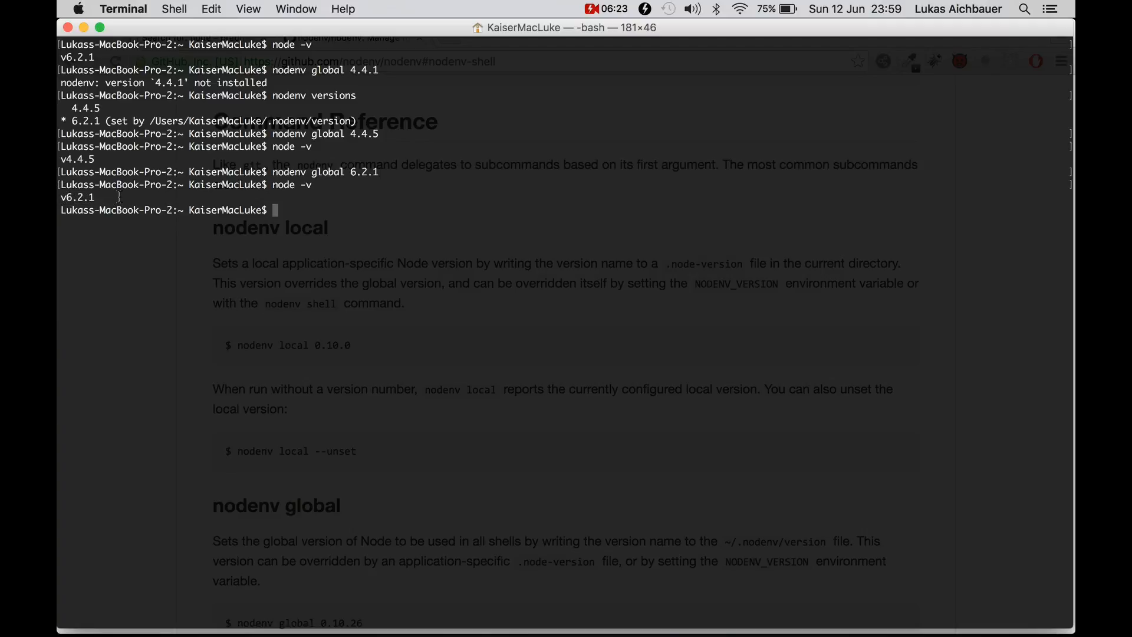
mouse_move(335, 205)
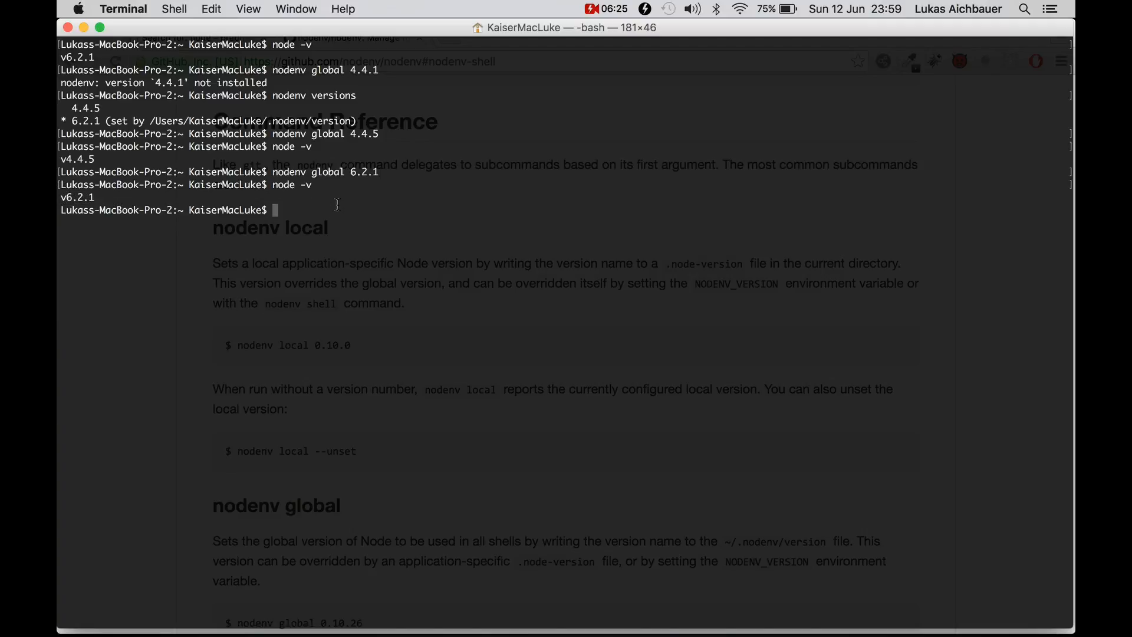